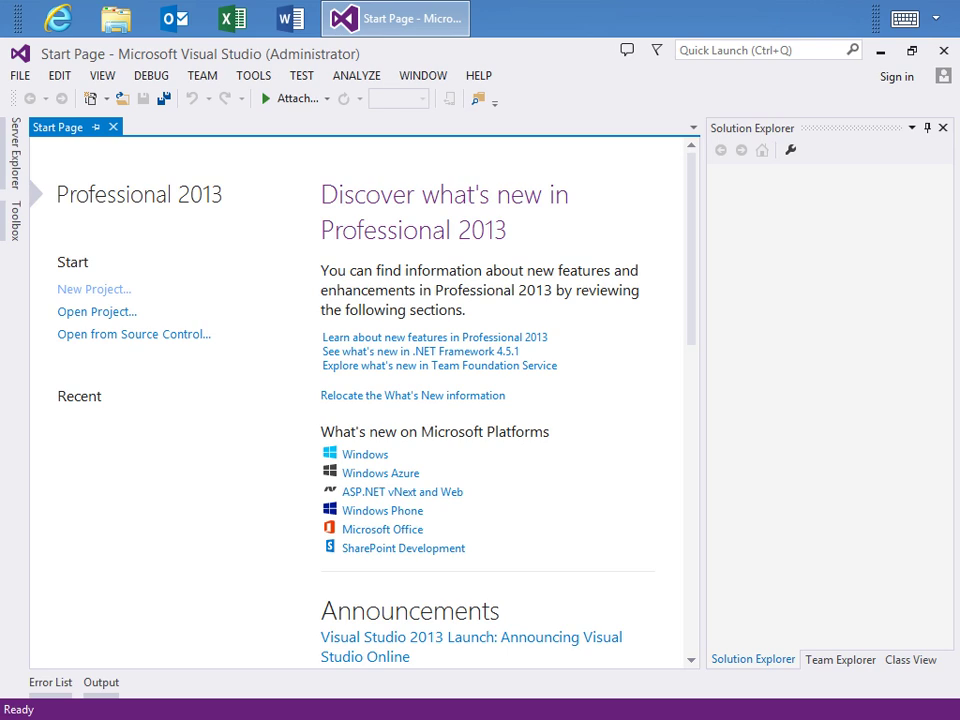
mouse_move(96, 302)
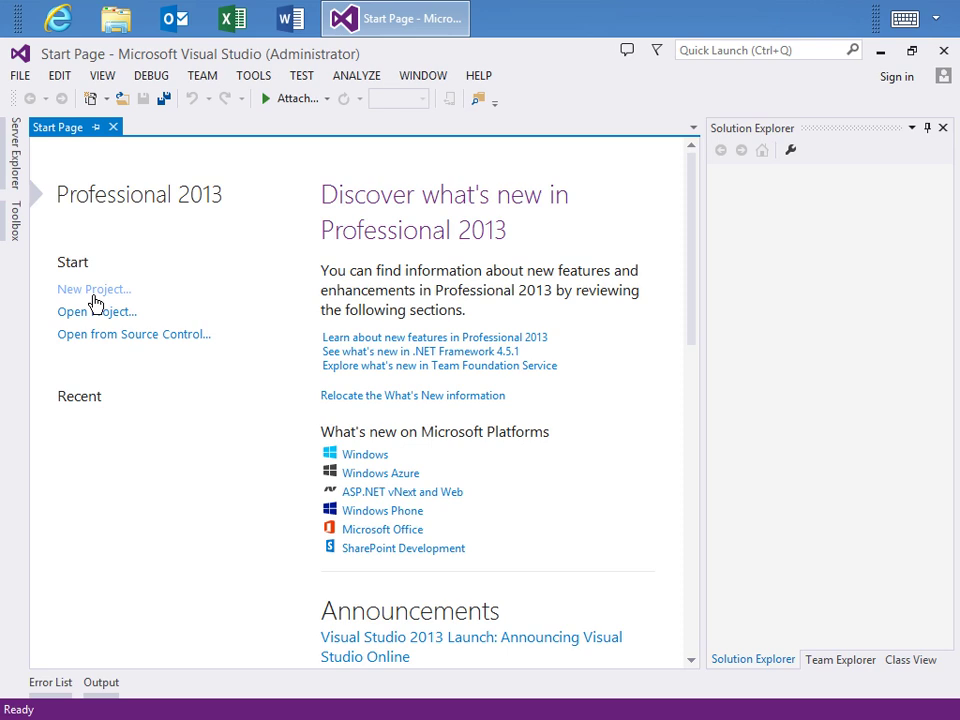
Create a new Windows Forms Application project named SampleApplication from the Start Page
left_click(92, 288)
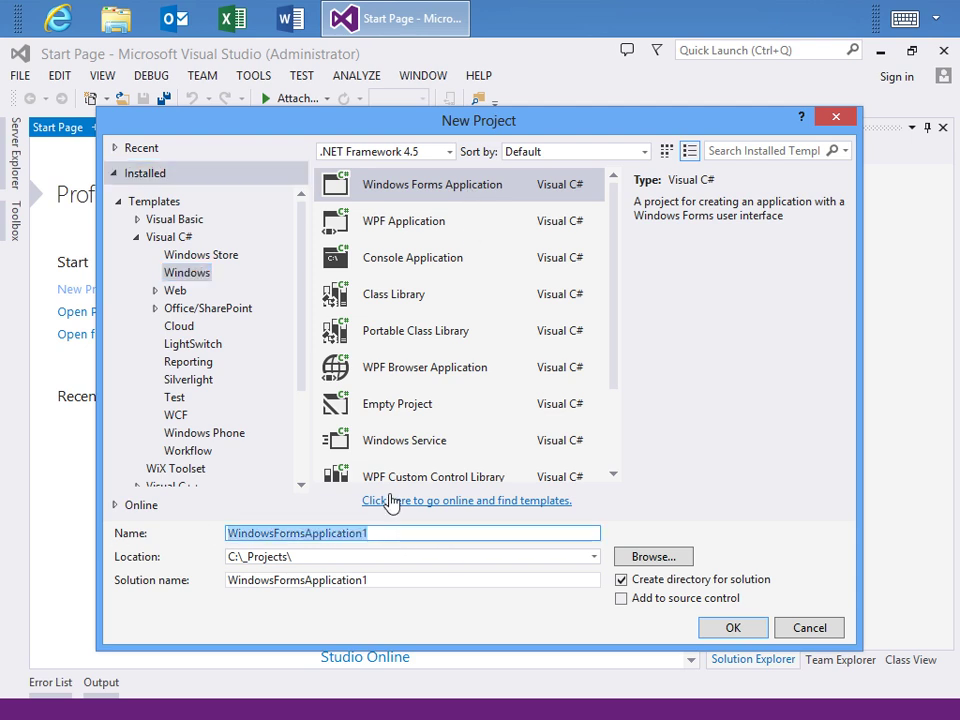
type("SampleAppli")
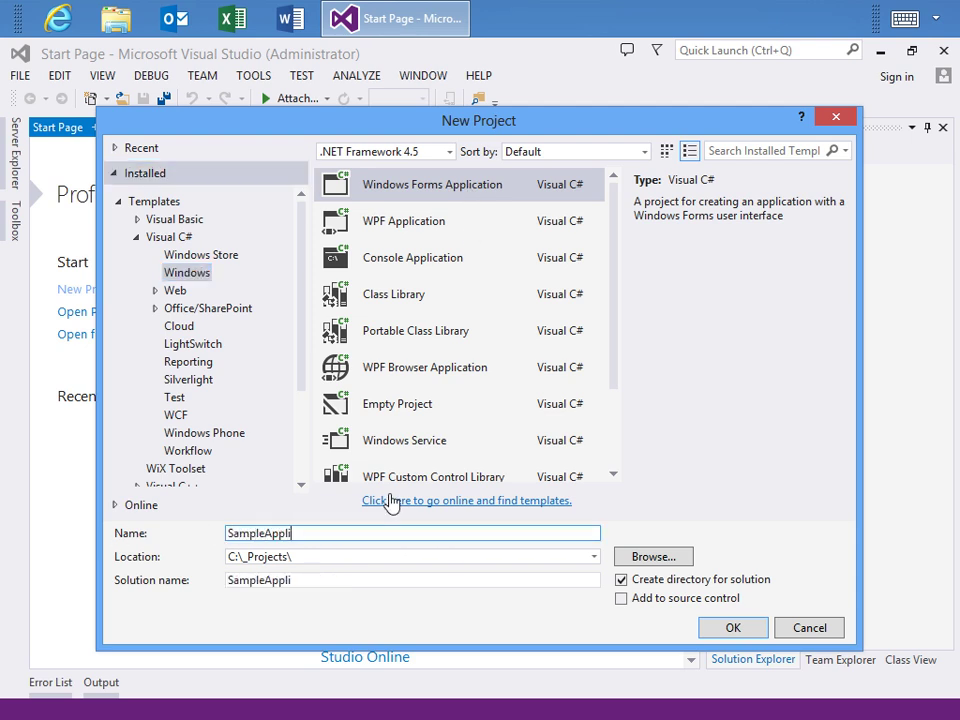
left_click(732, 628)
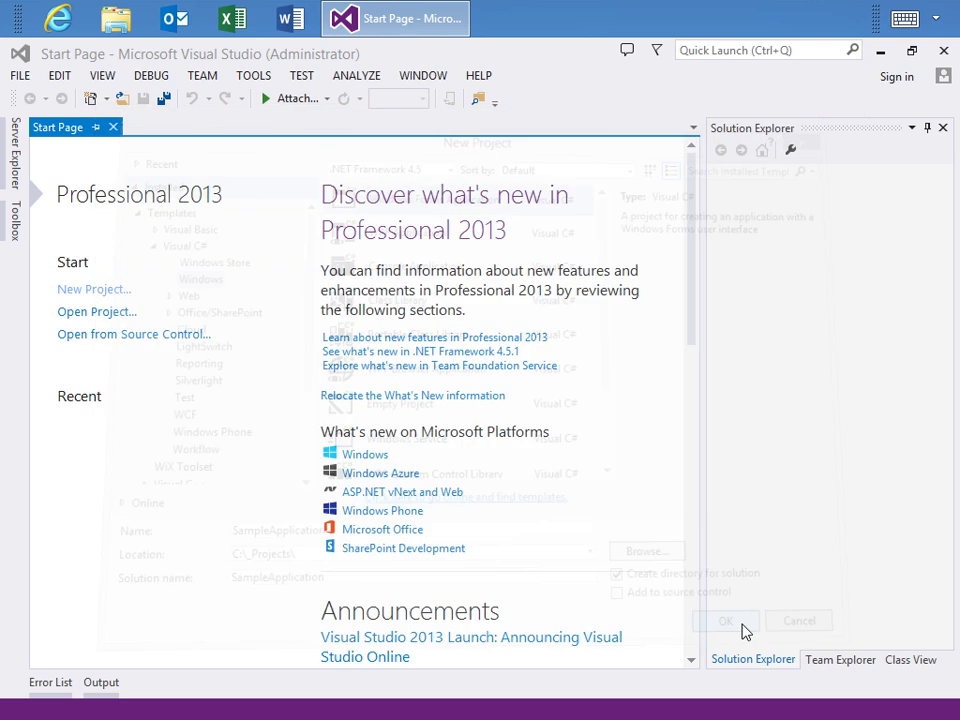
left_click(724, 620)
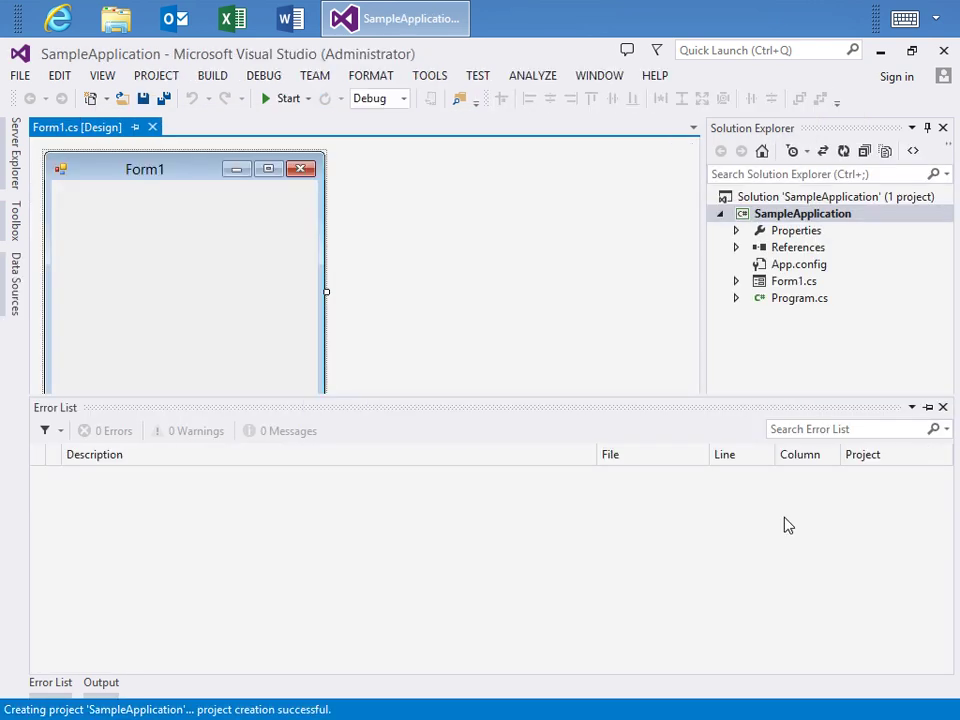
Add a WiX Toolset Setup Project named SetupProject to the solution via Add > New Project
left_click(184, 290)
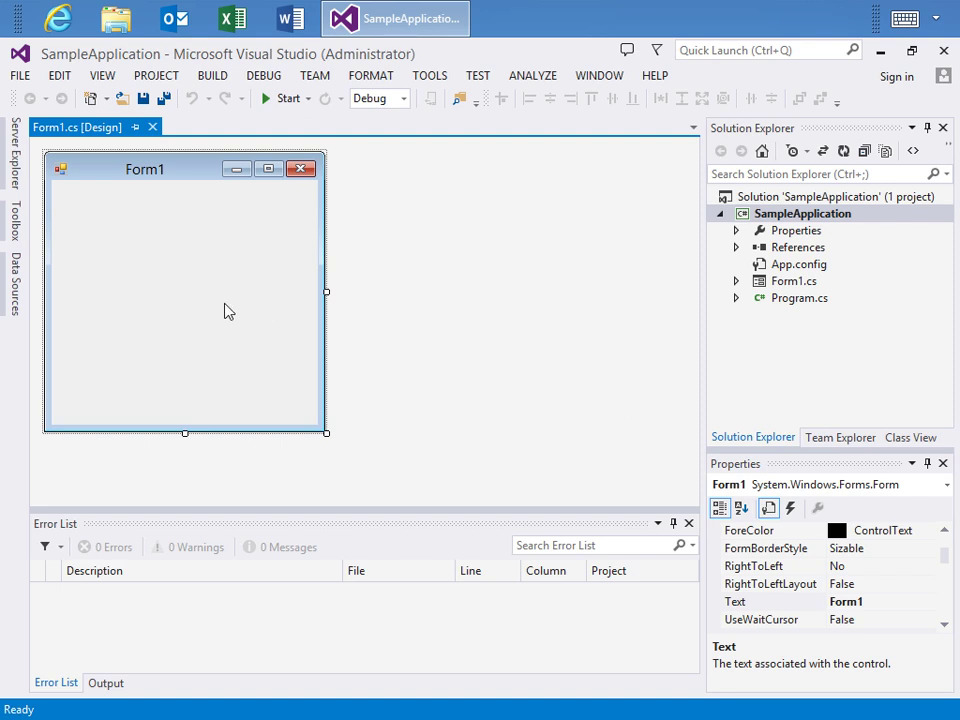
mouse_move(376, 364)
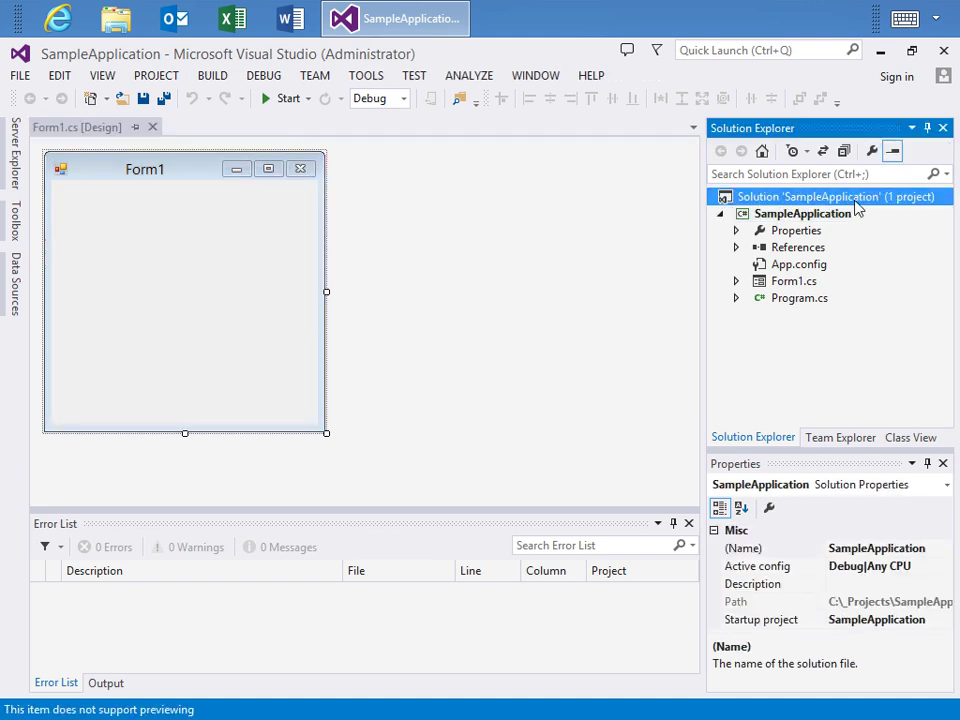
right_click(808, 196)
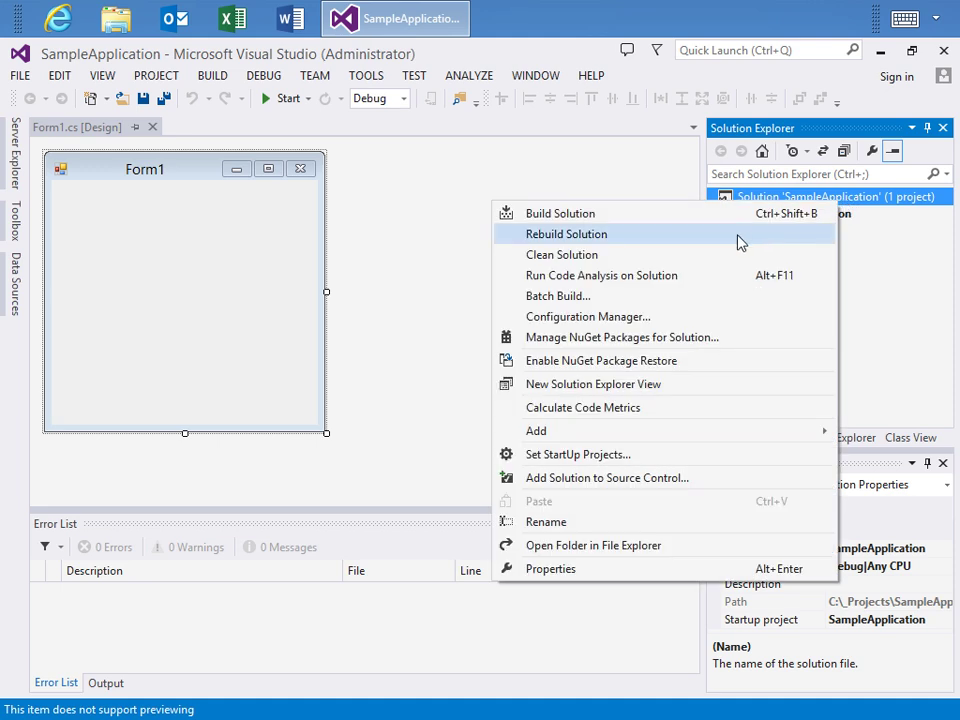
mouse_move(536, 430)
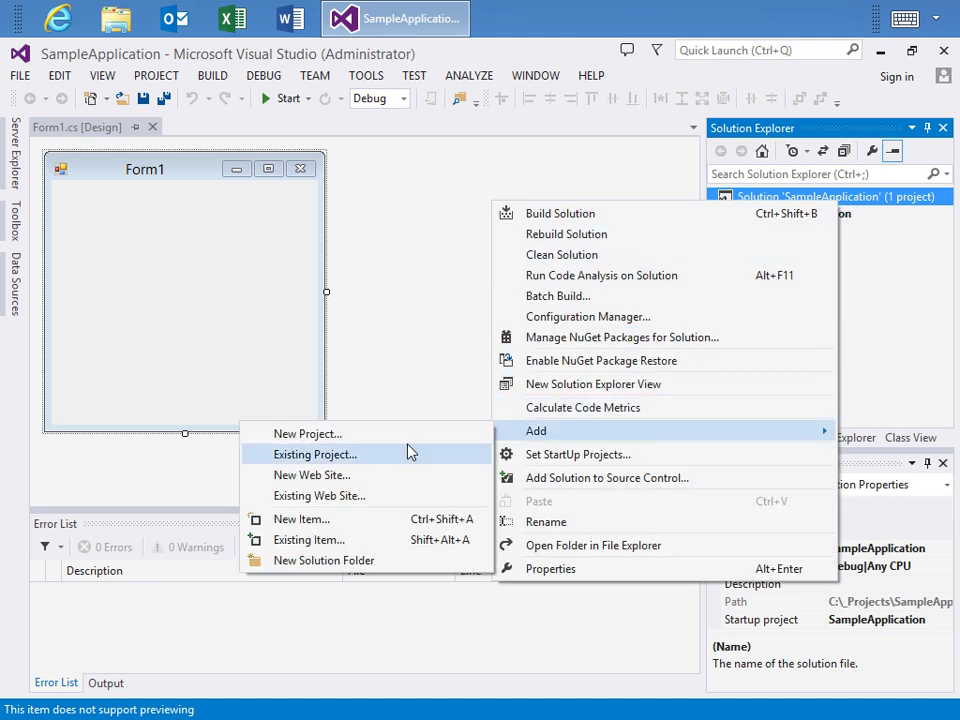
left_click(308, 432)
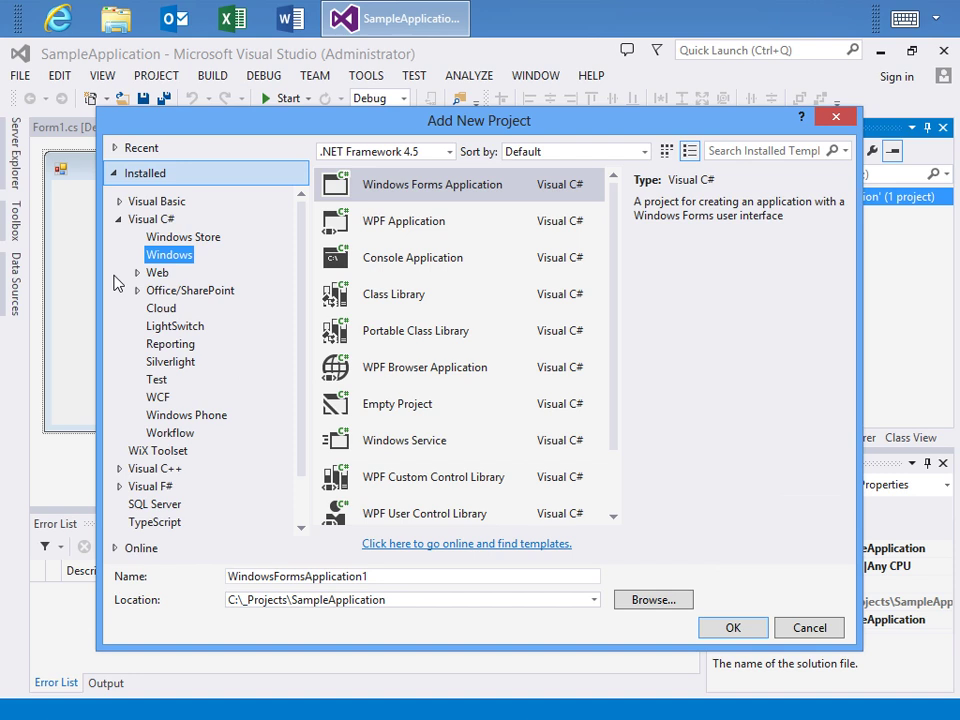
left_click(156, 236)
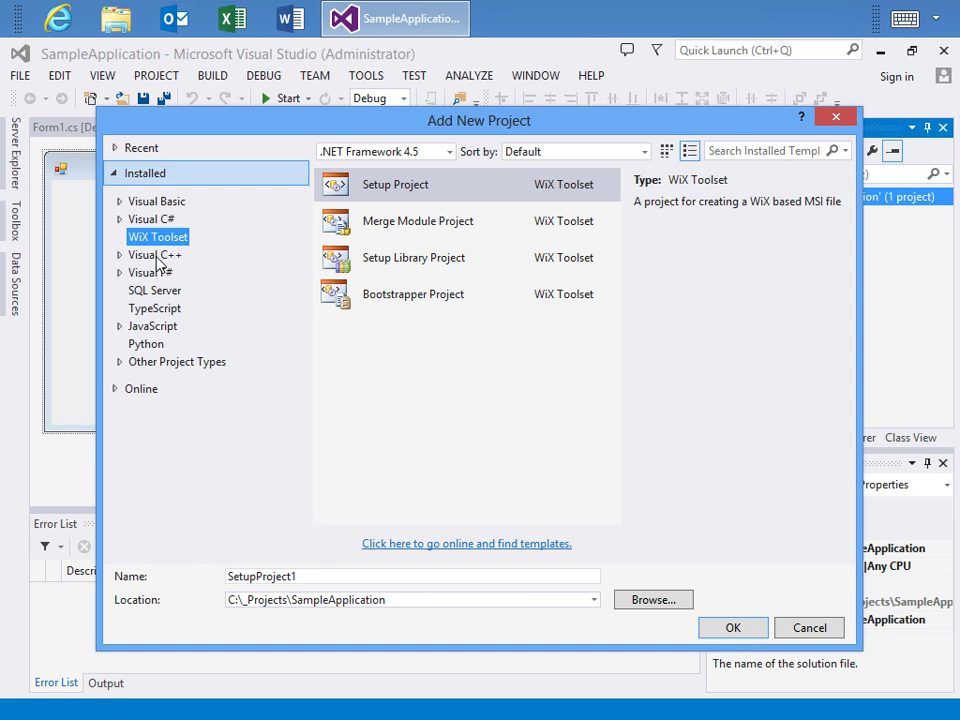
mouse_move(260, 224)
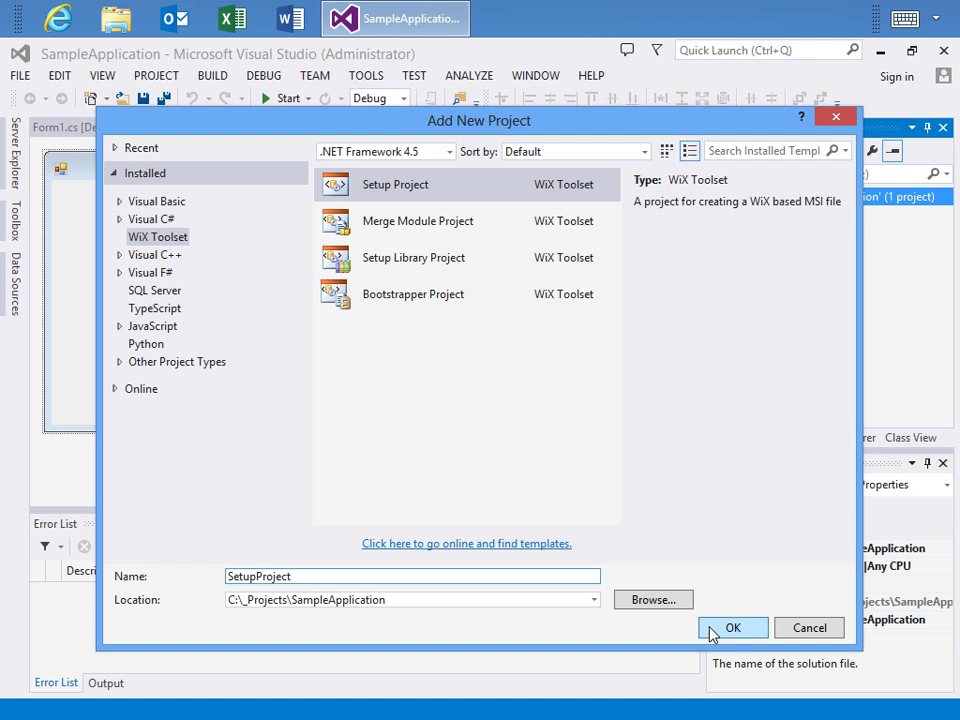
left_click(732, 628)
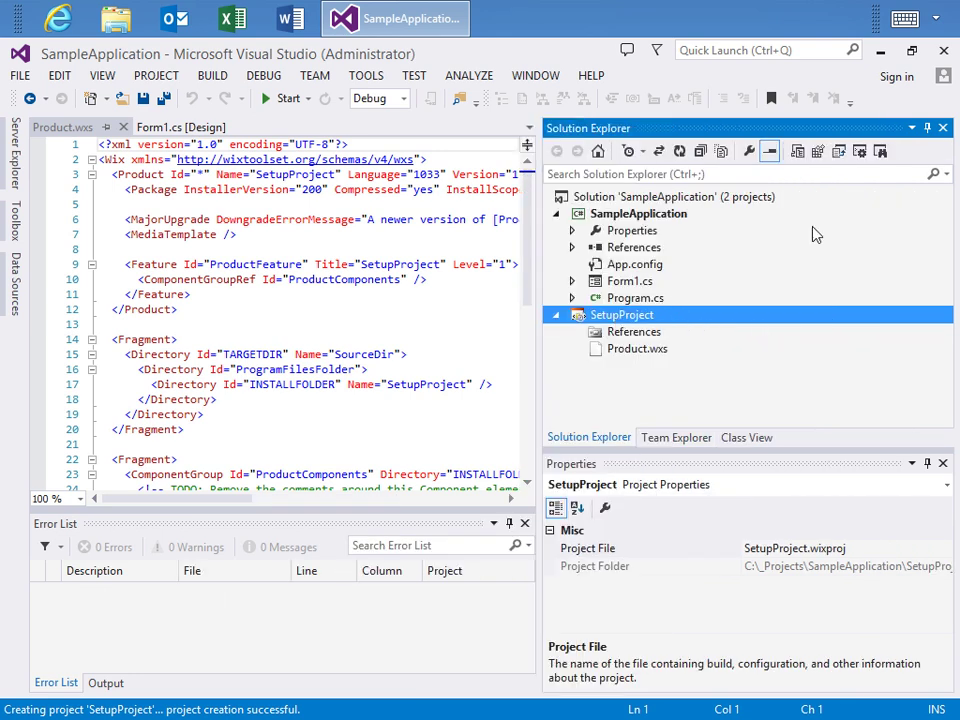
Select SetupProject in Solution Explorer to reach its View WiX Editors options
left_click(740, 174)
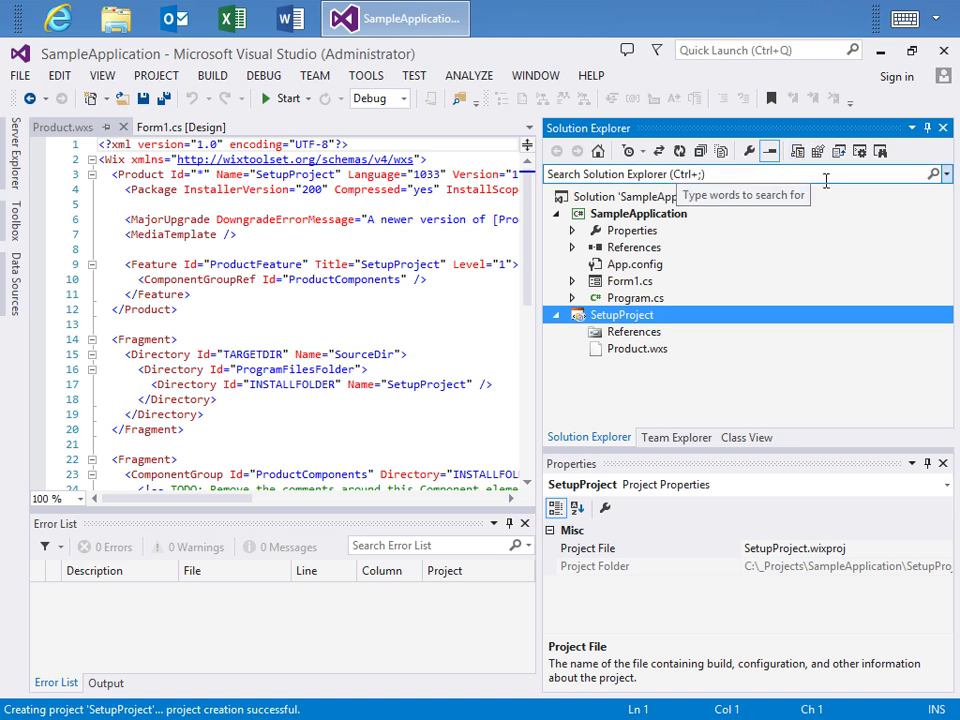
mouse_move(818, 150)
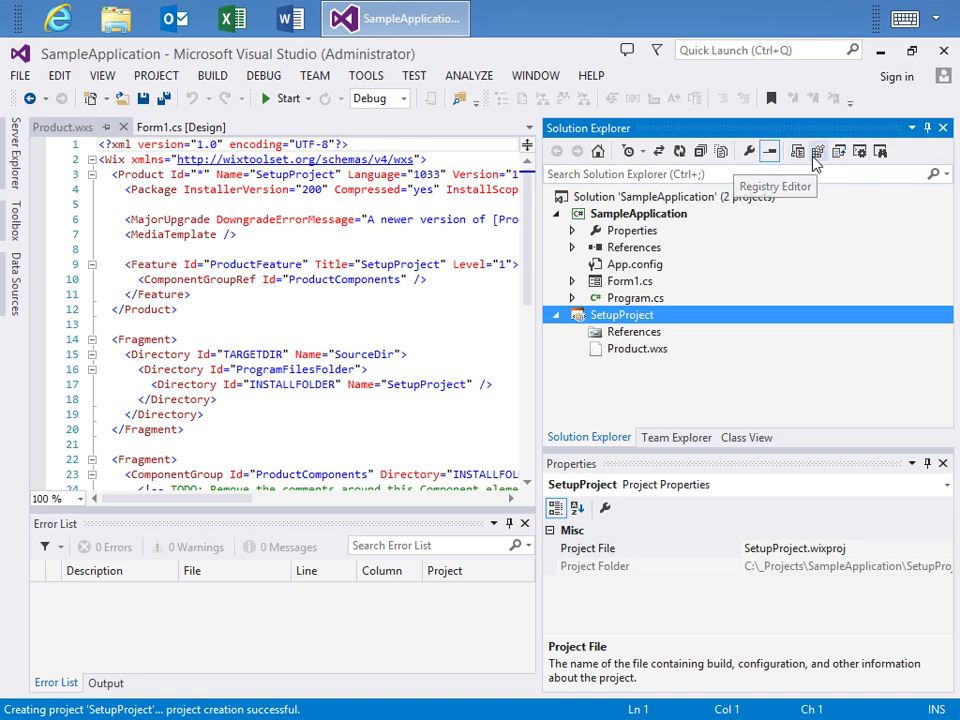
mouse_move(838, 150)
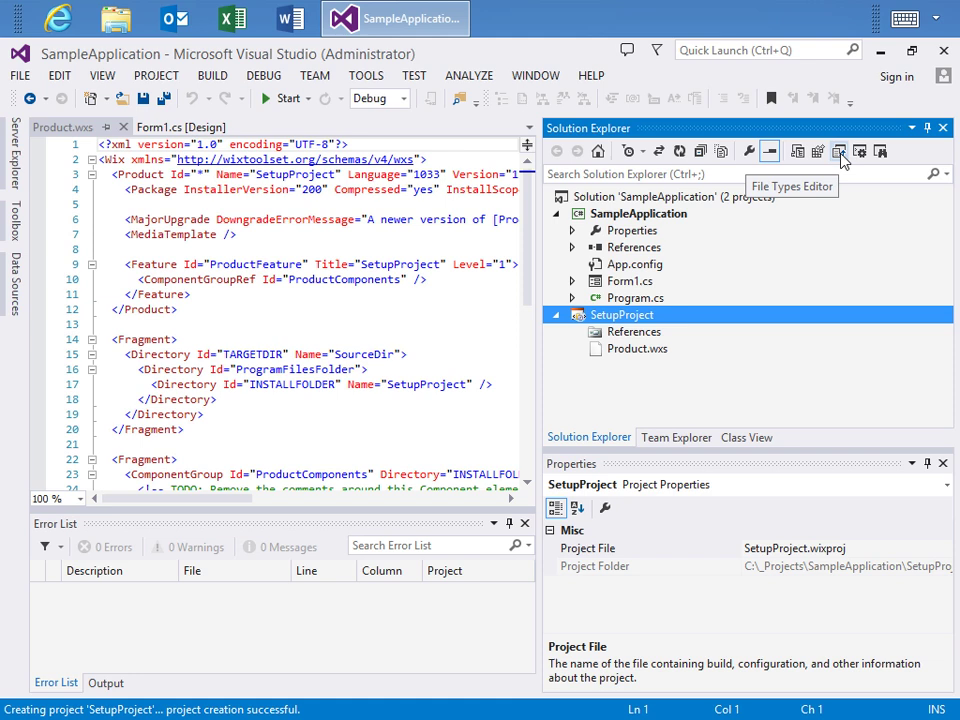
mouse_move(878, 152)
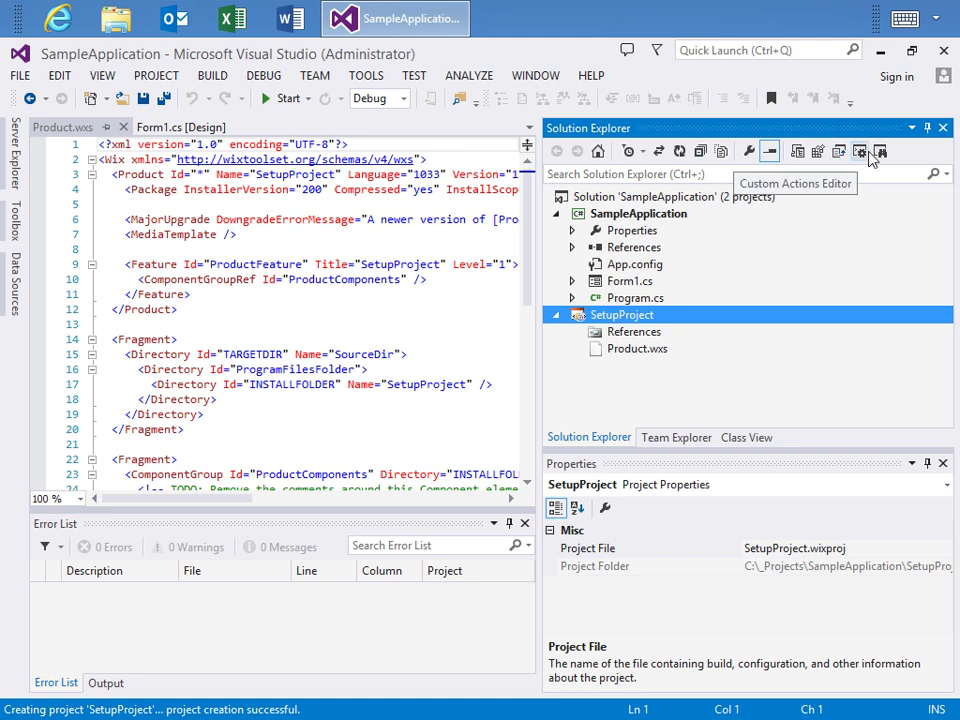
mouse_move(880, 152)
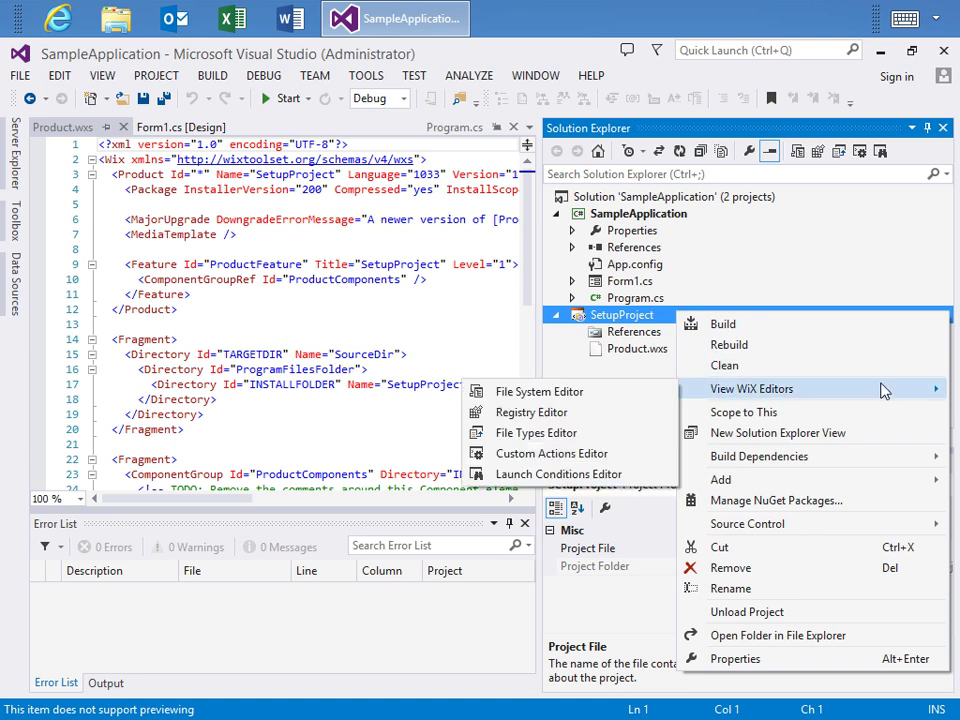
mouse_move(744, 412)
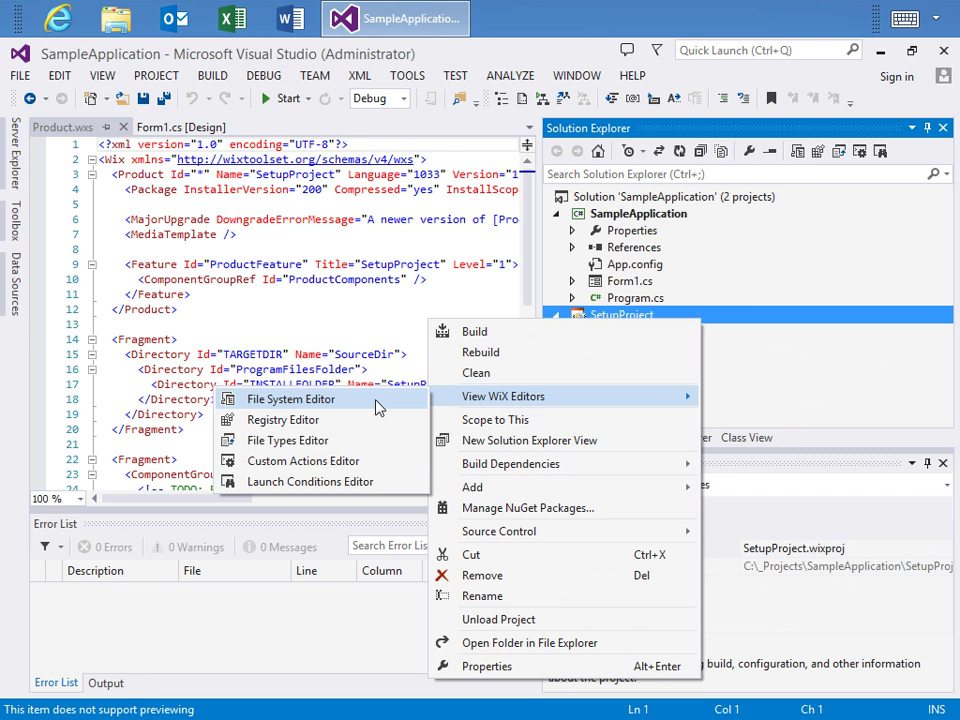
Show the installer's File System editor and select the SetupProject folder under Program Files
left_click(292, 398)
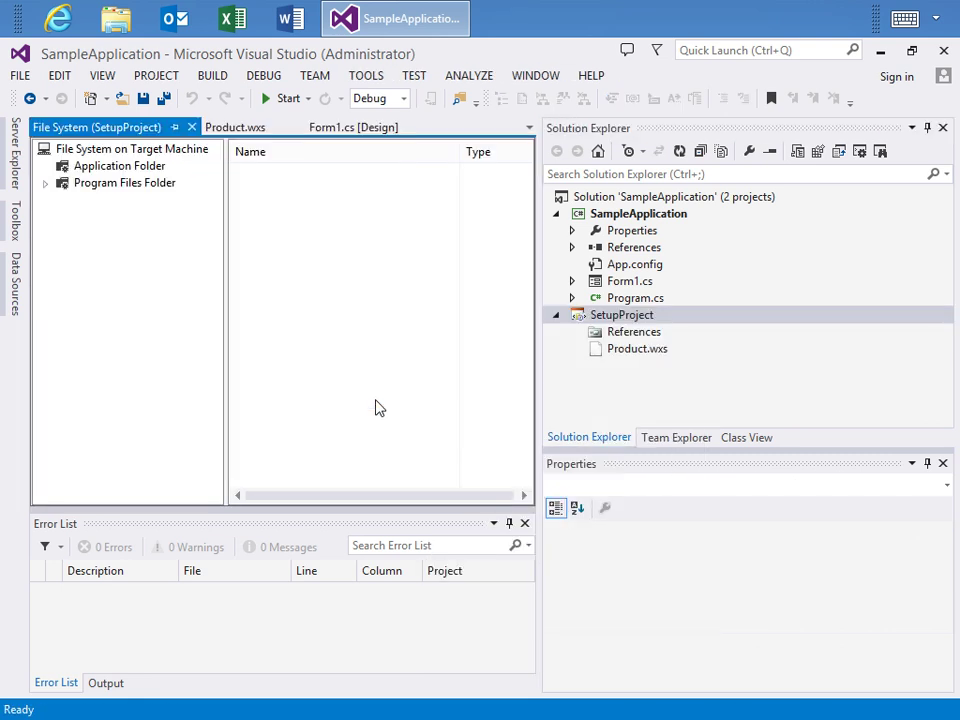
mouse_move(252, 360)
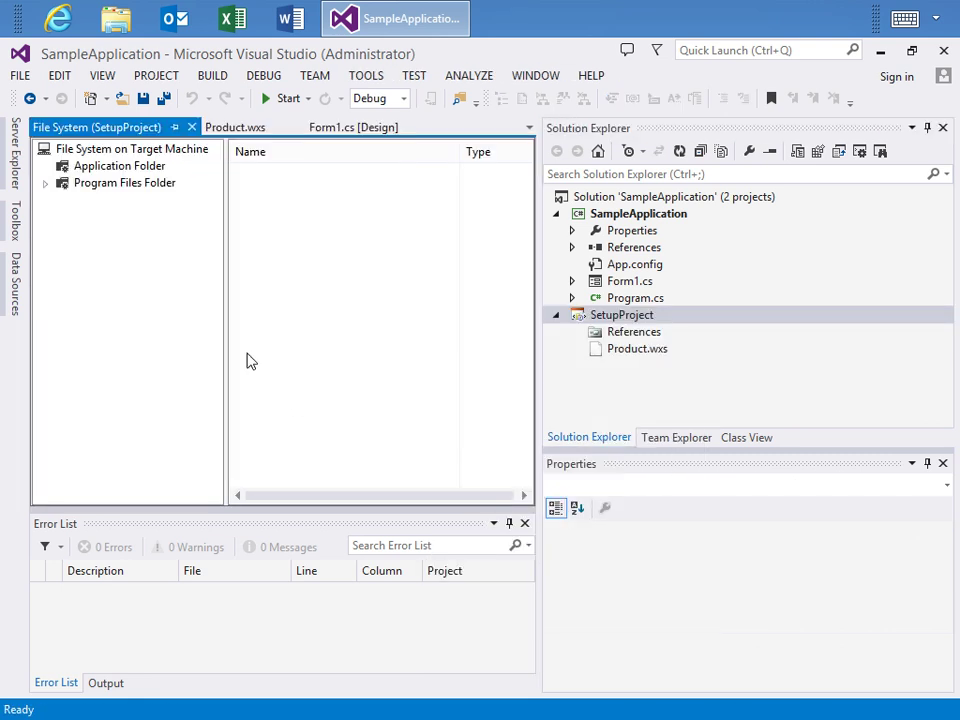
mouse_move(96, 210)
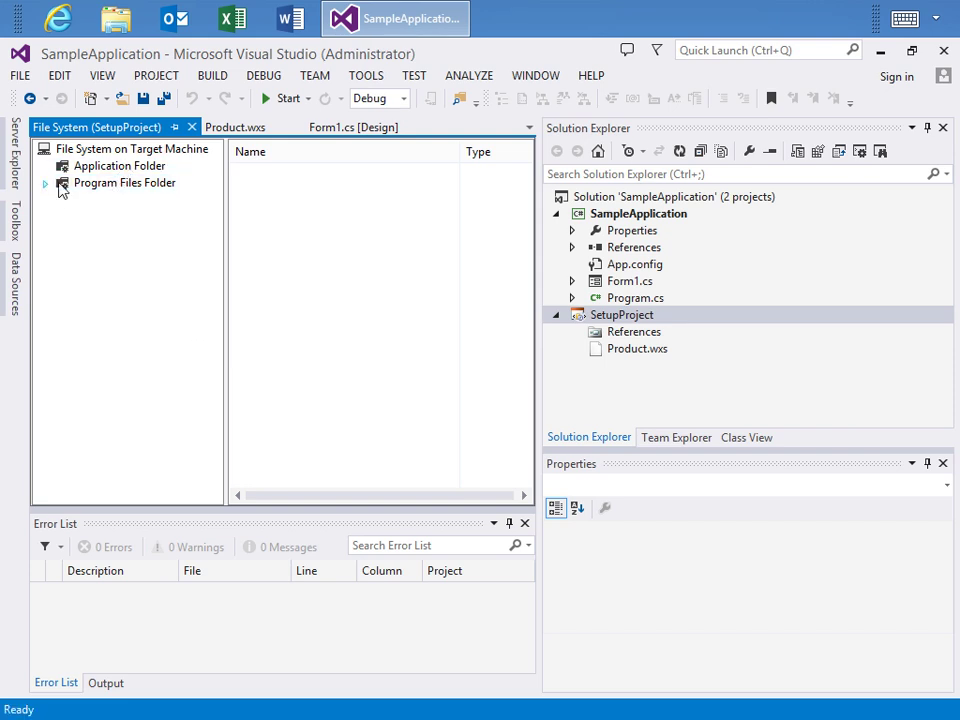
left_click(124, 182)
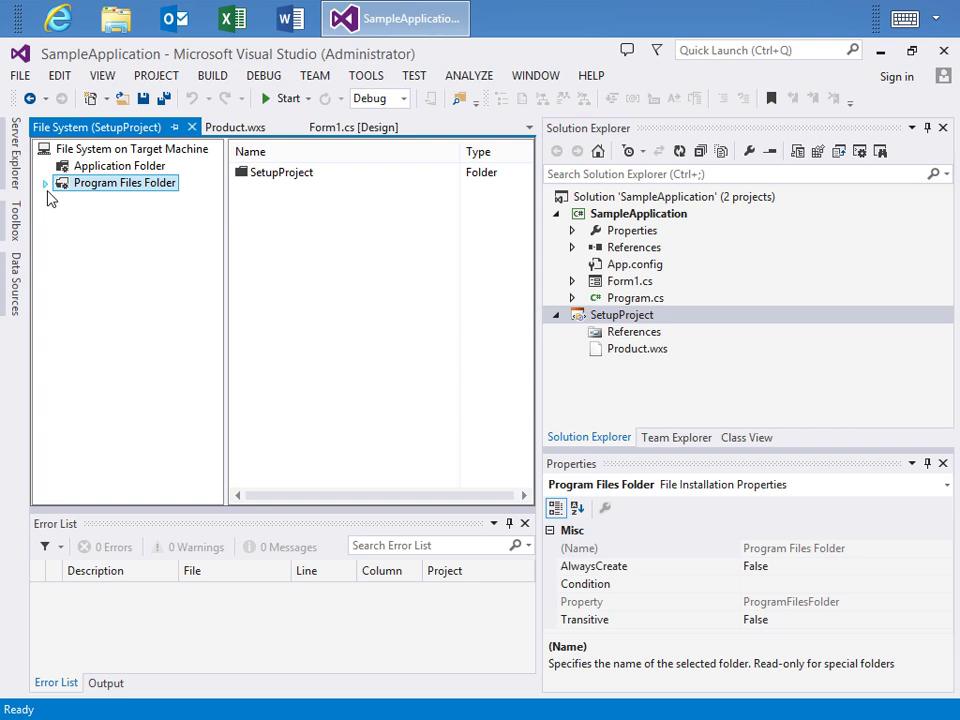
left_click(44, 184)
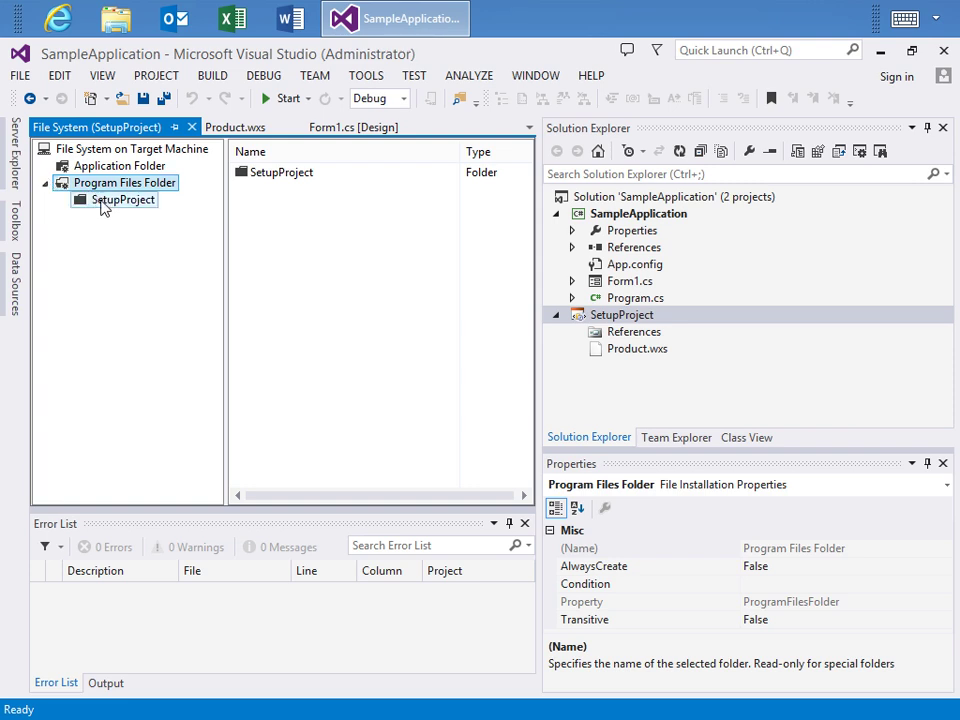
left_click(122, 200)
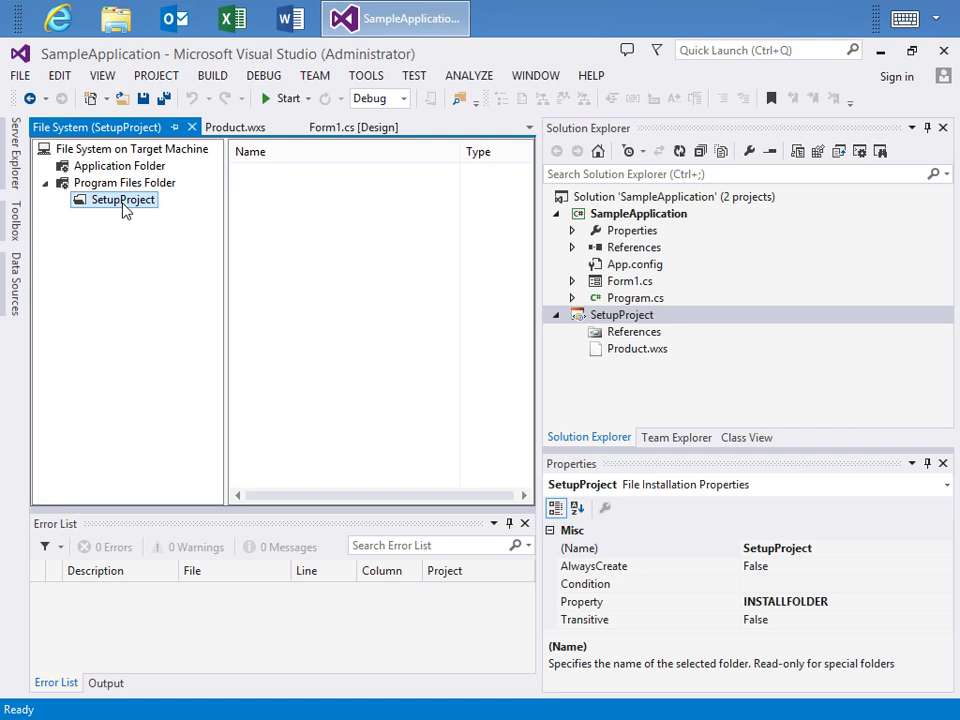
Add SampleApplication's Primary Output to the SetupProject install folder
right_click(122, 200)
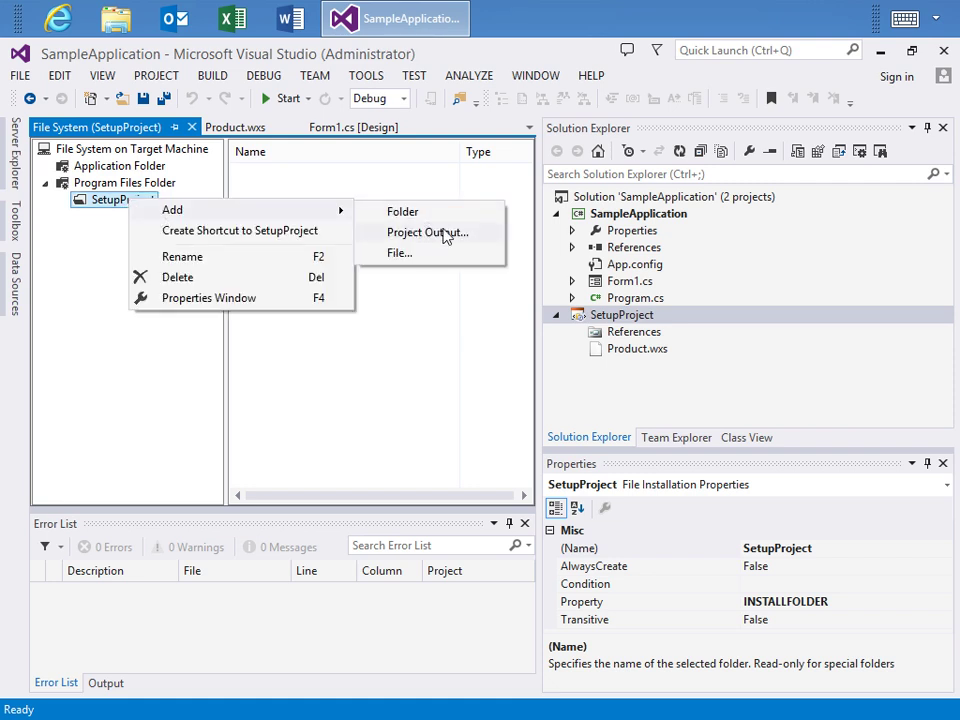
left_click(426, 232)
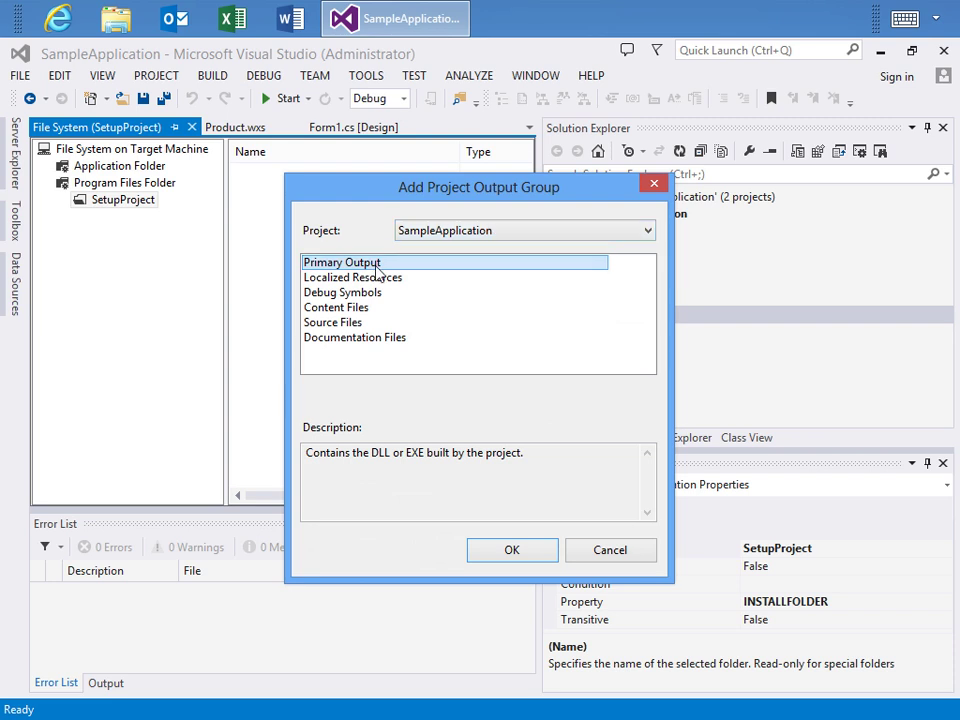
left_click(512, 550)
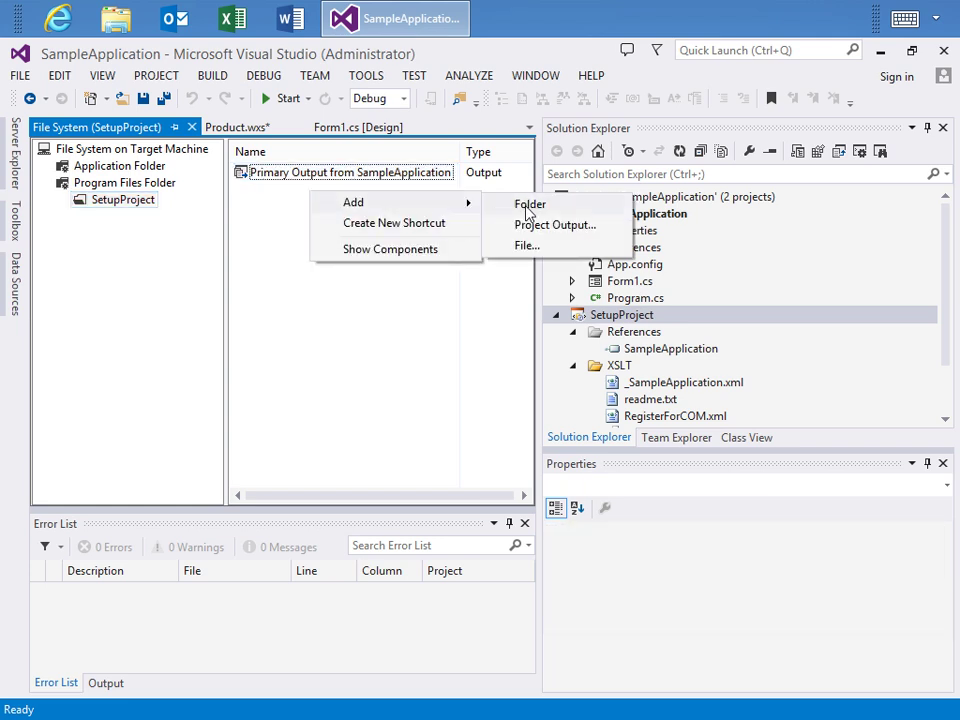
Add icon.ico and TextFile1.txt from the Files folder to the install folder
left_click(528, 244)
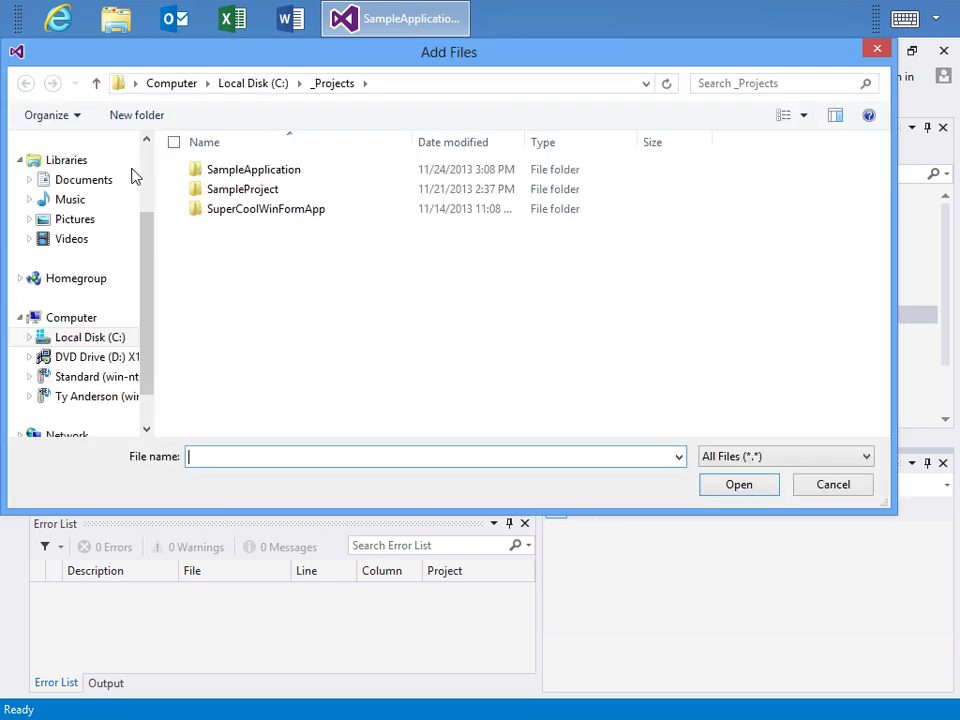
left_click(90, 336)
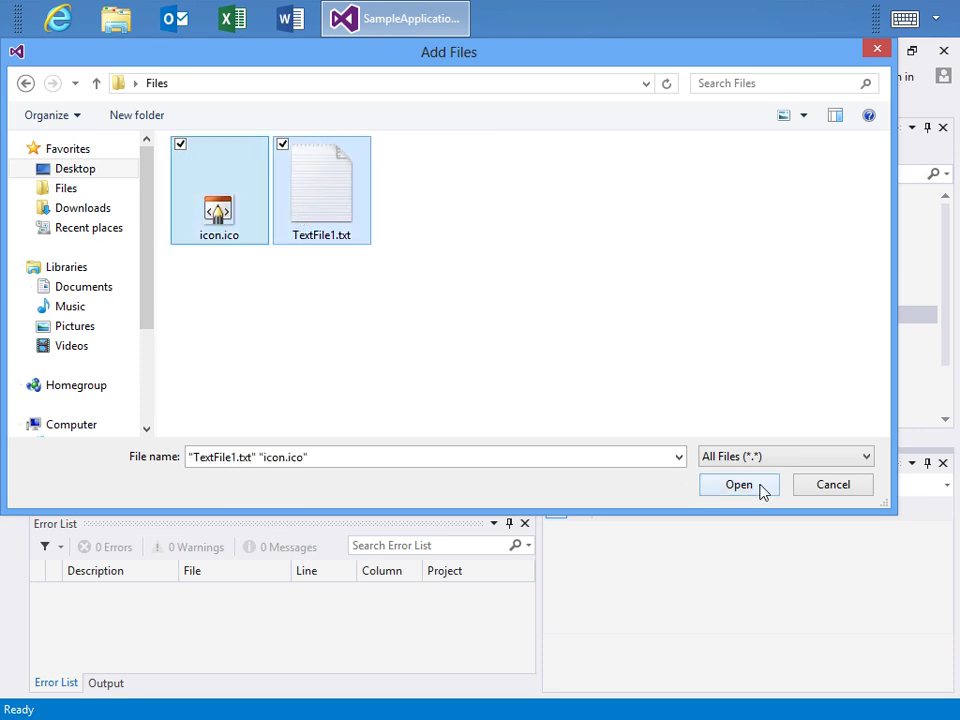
left_click(740, 484)
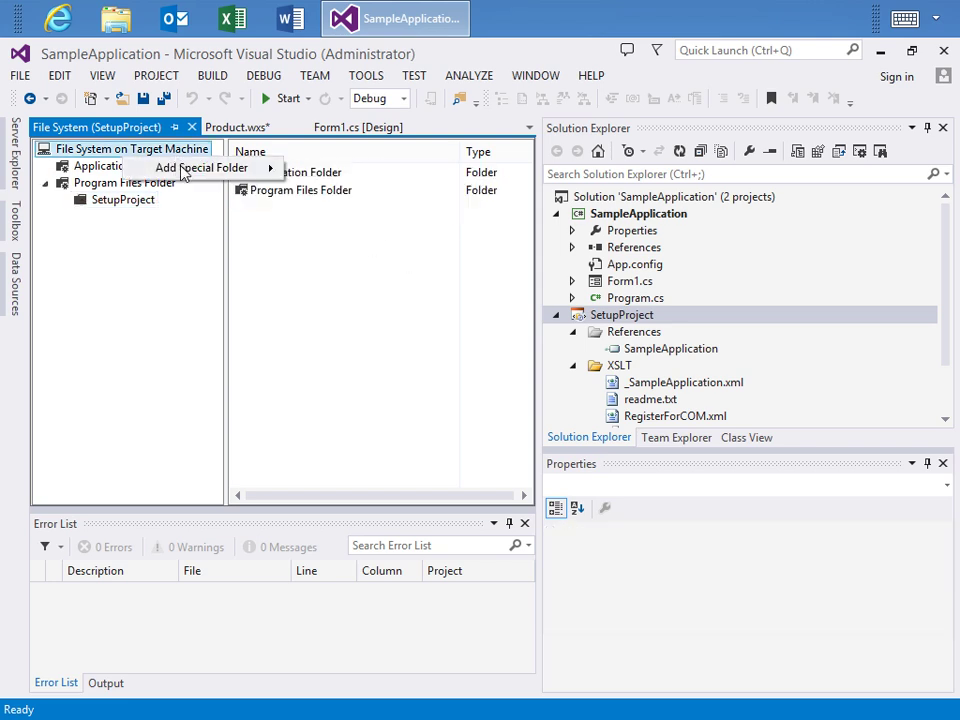
Add the User's Programs Menu special folder with a My Program folder inside it
left_click(202, 168)
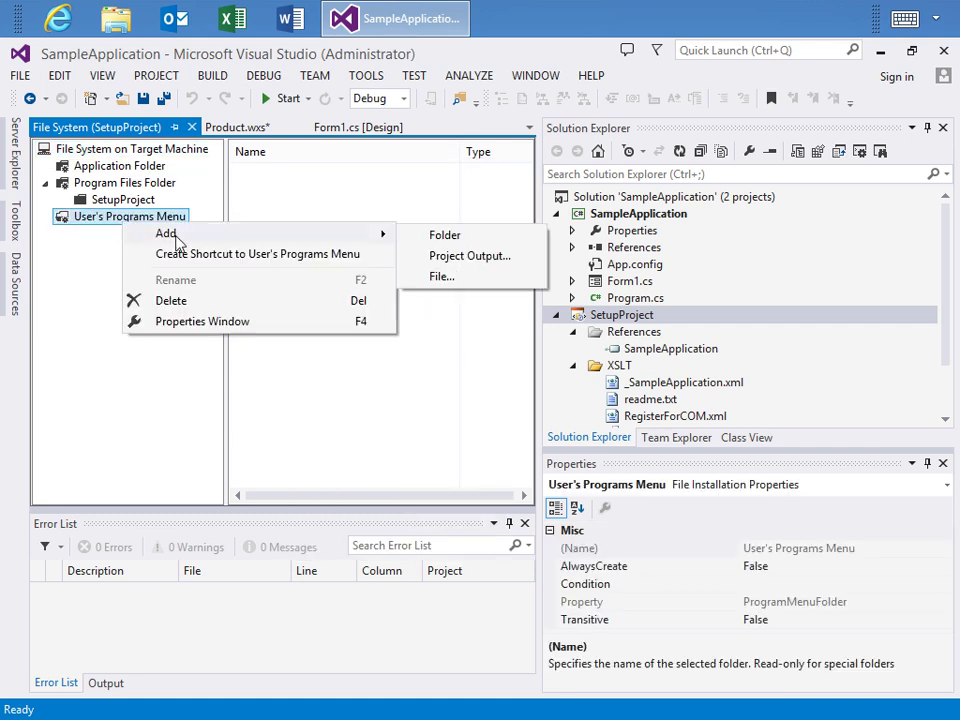
left_click(444, 234)
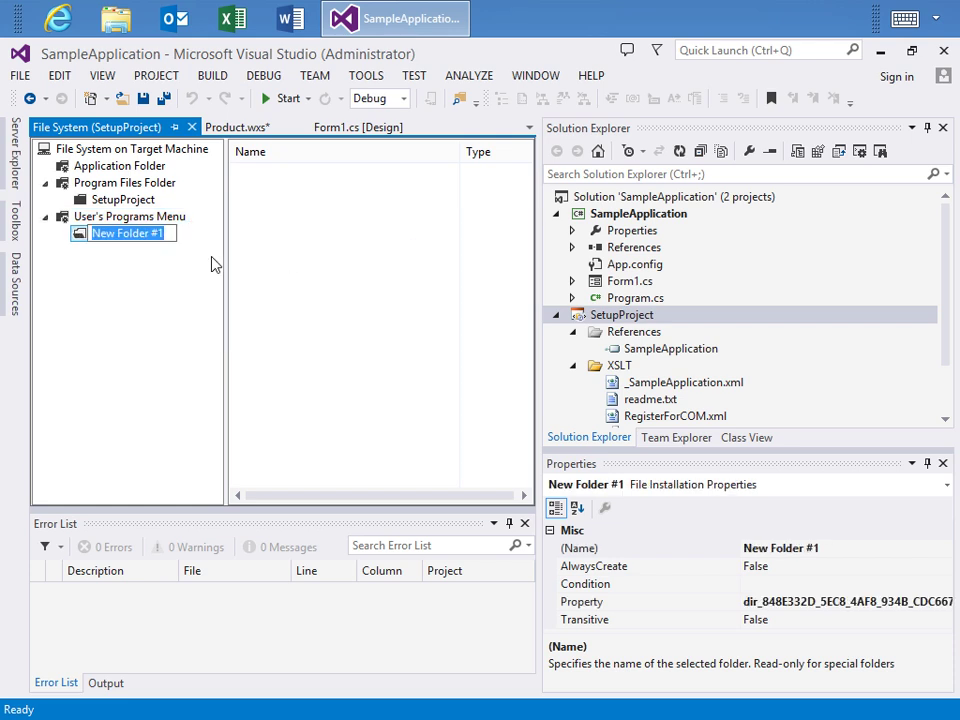
type("My Program")
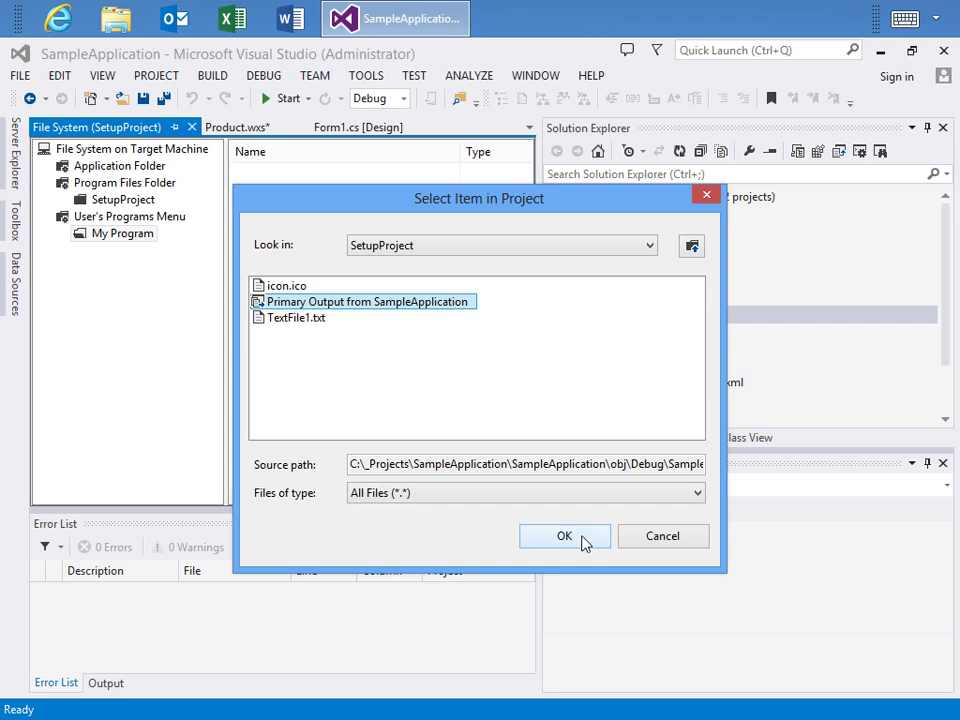
mouse_move(586, 548)
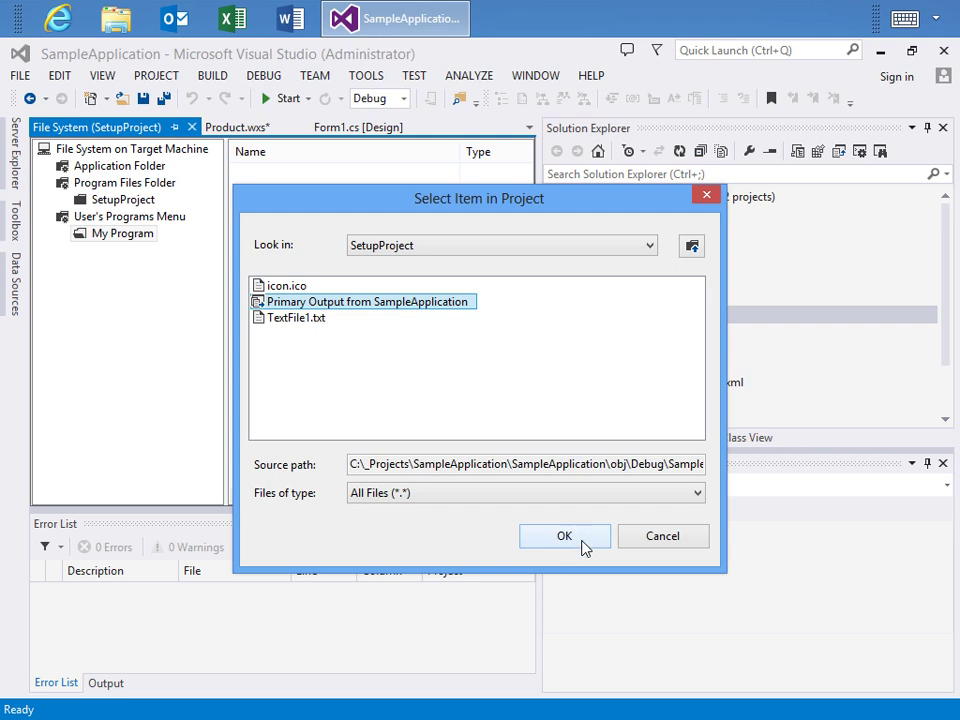
Create a shortcut to SampleApplication's primary output and name it My Program
left_click(564, 536)
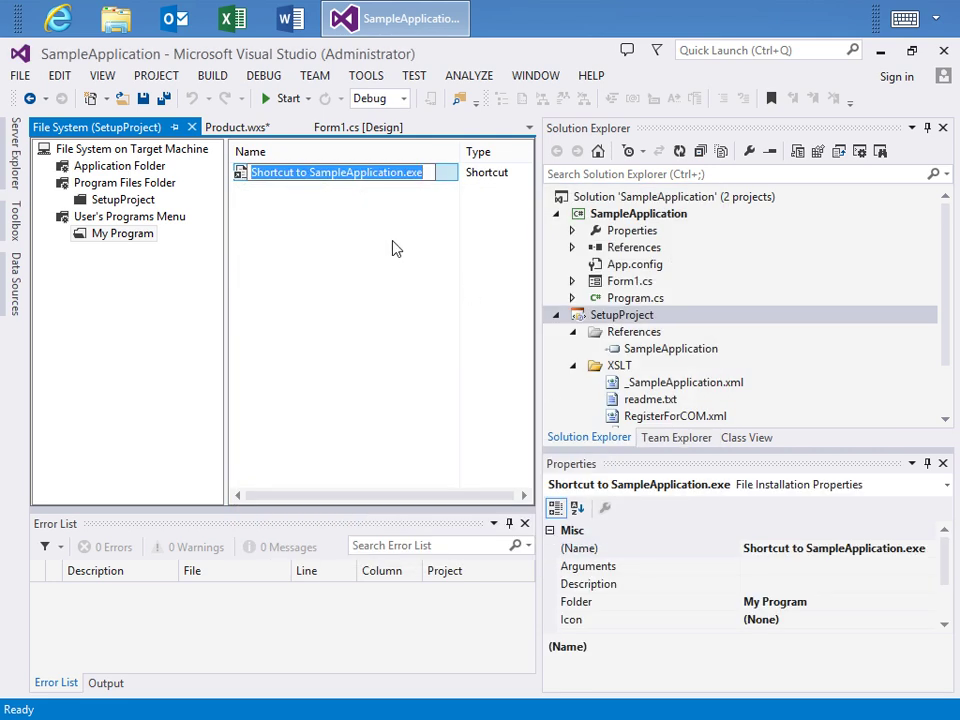
type("My Pro")
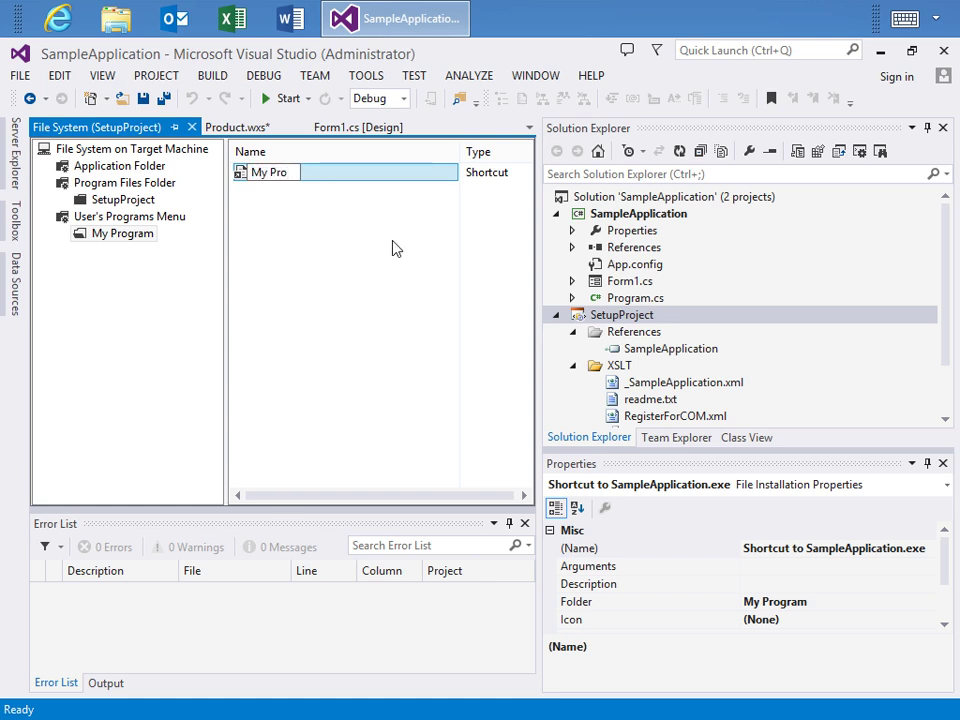
type("My Program")
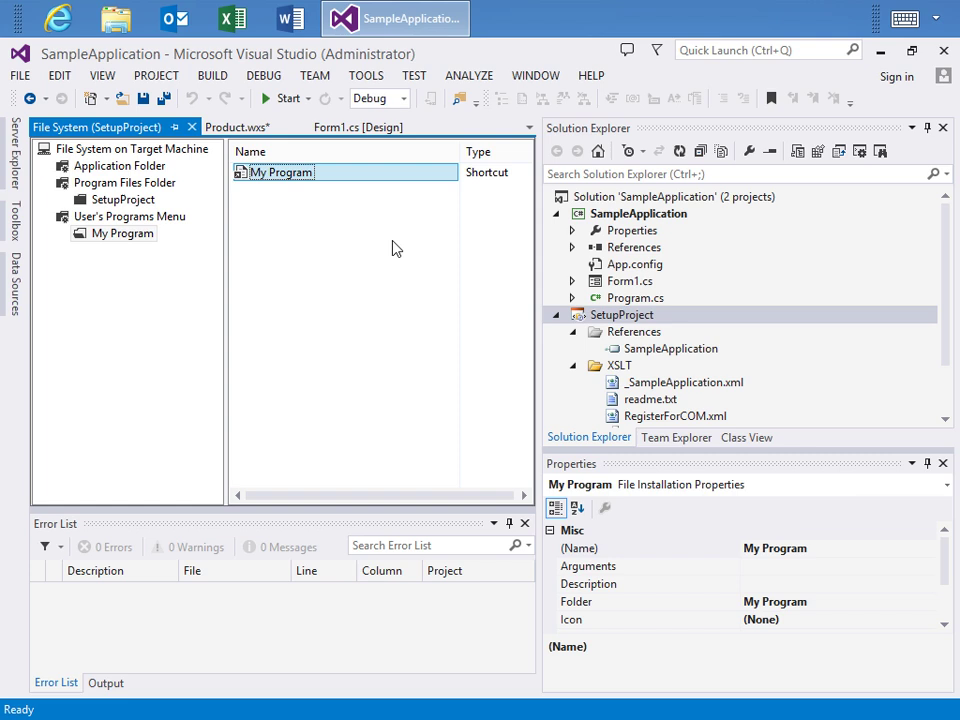
mouse_move(702, 516)
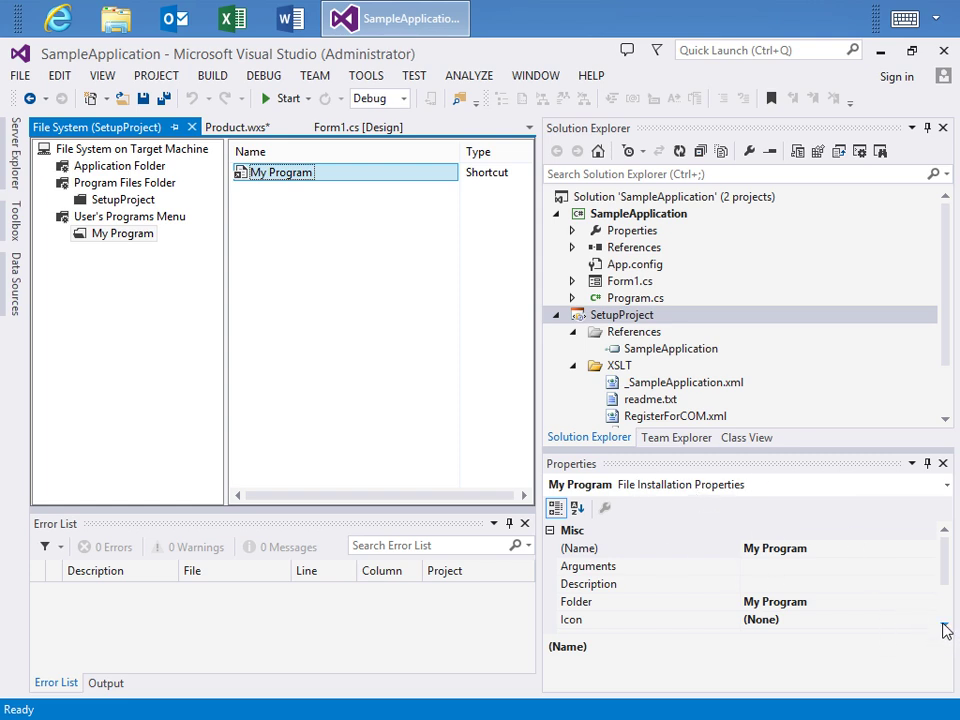
Set the My Program shortcut's icon to icon.ico browsed from disk
left_click(926, 600)
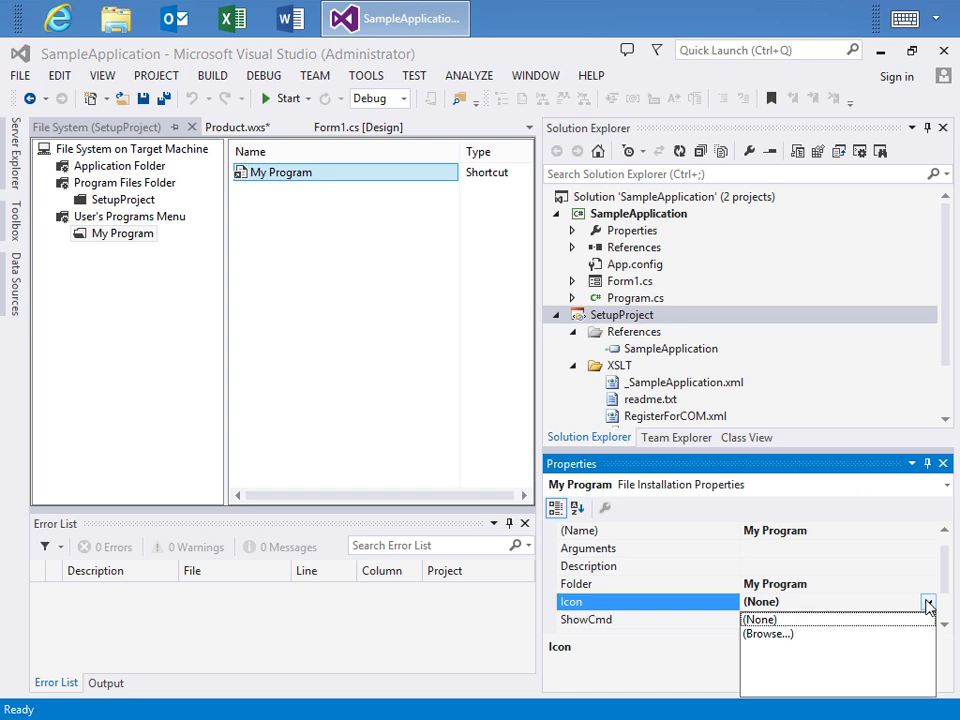
left_click(768, 632)
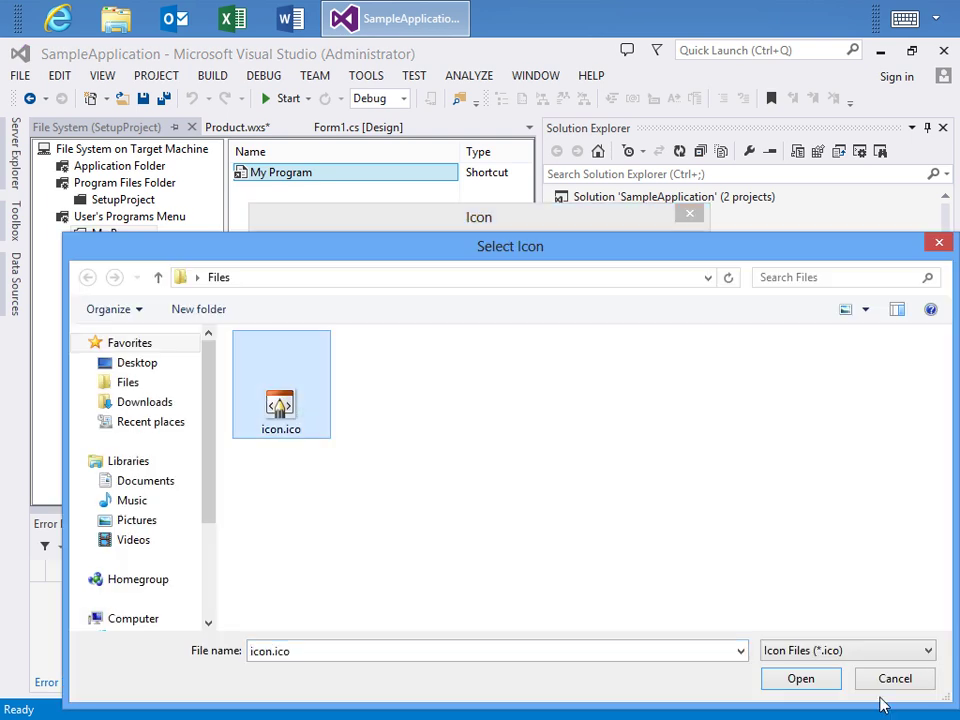
left_click(800, 678)
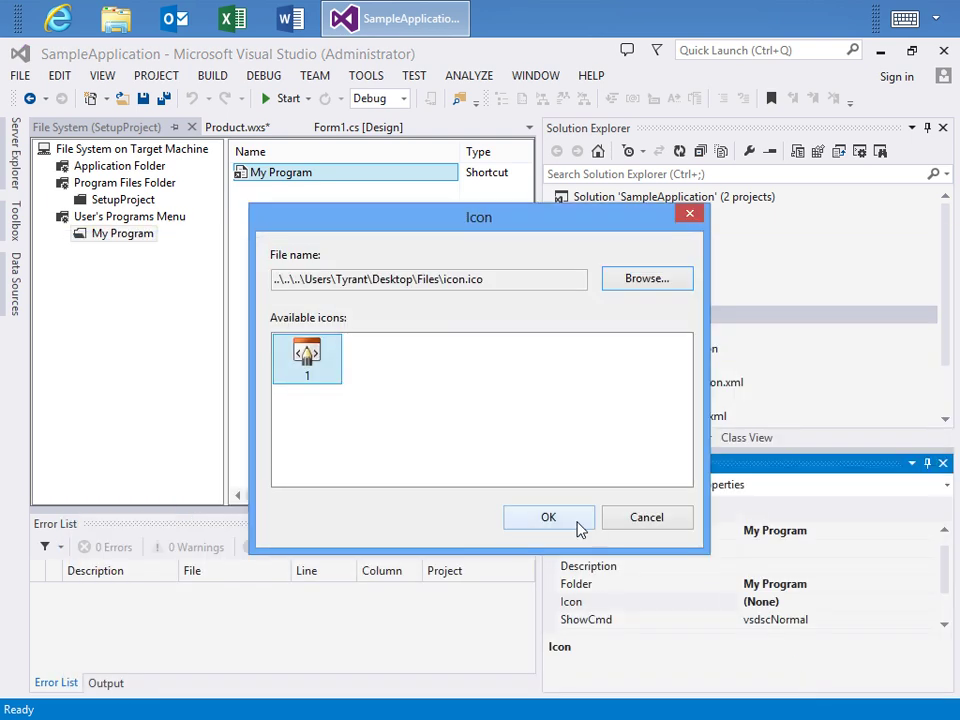
left_click(548, 516)
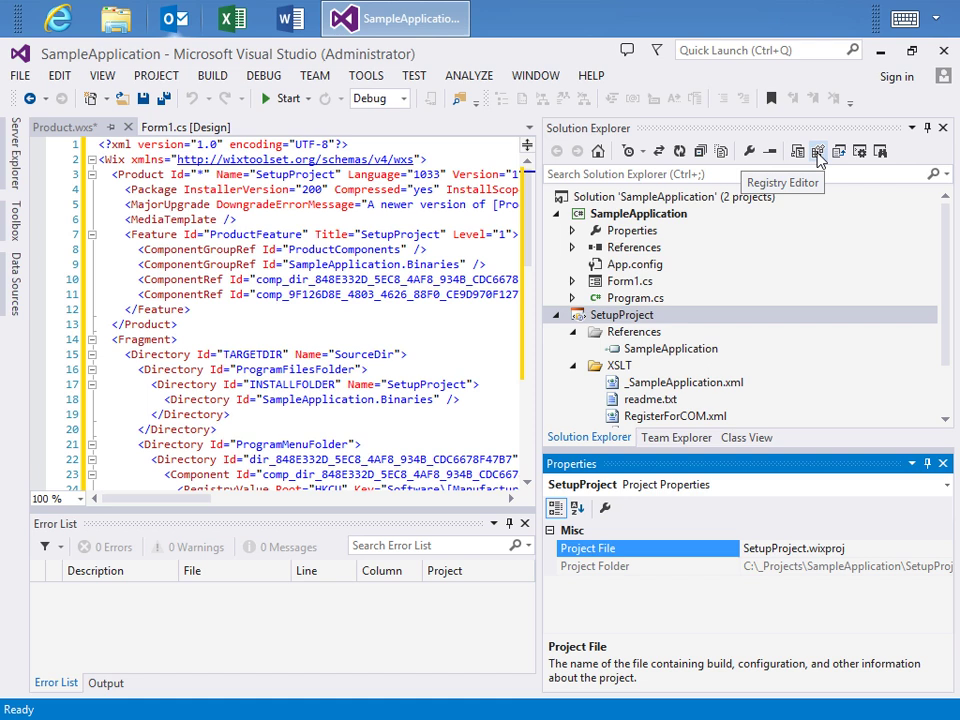
In the Registry editor, add a My Program key under HKEY_CURRENT_USER
left_click(818, 150)
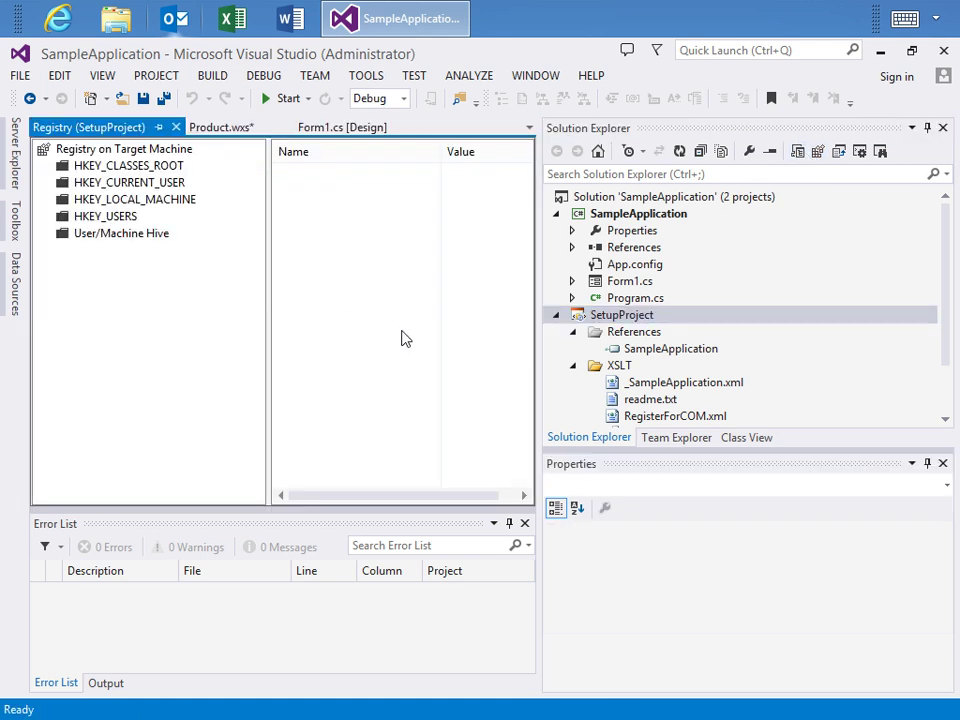
left_click(128, 182)
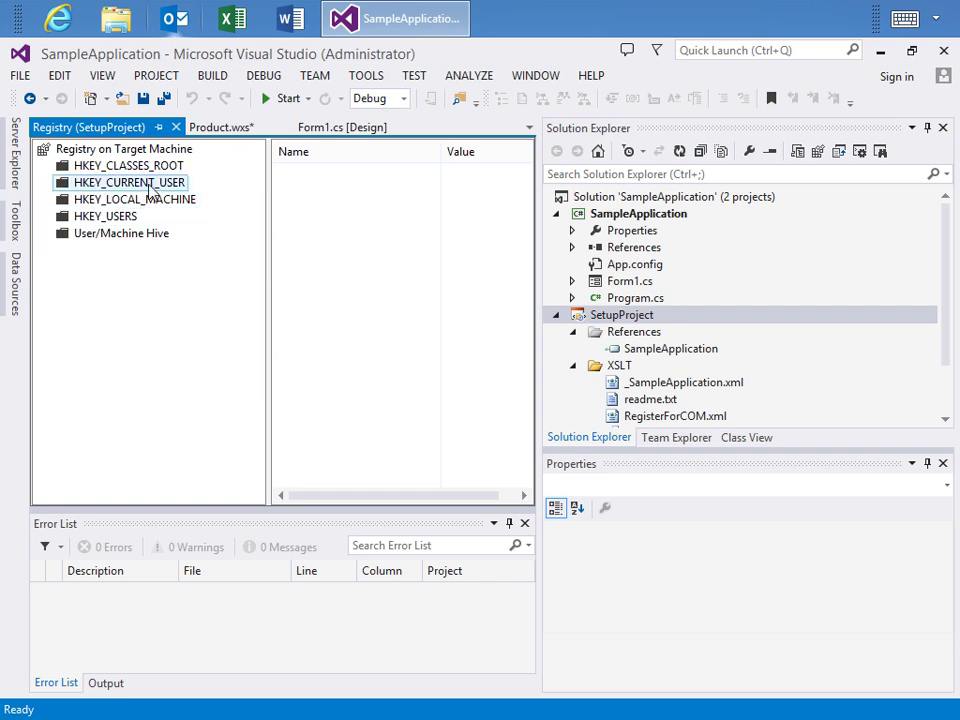
right_click(128, 182)
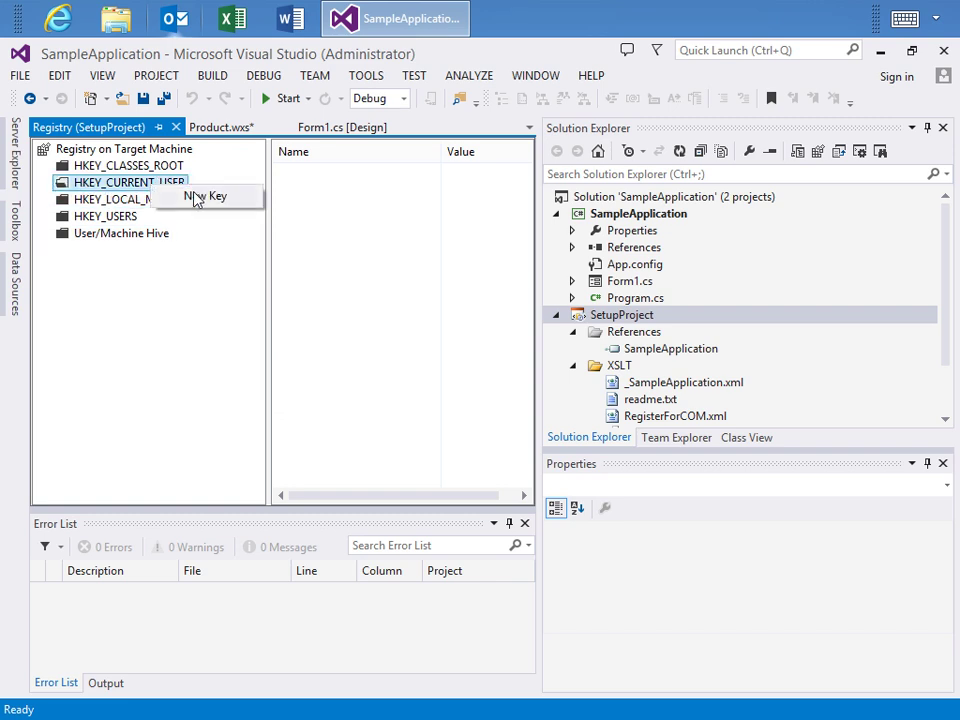
left_click(204, 196)
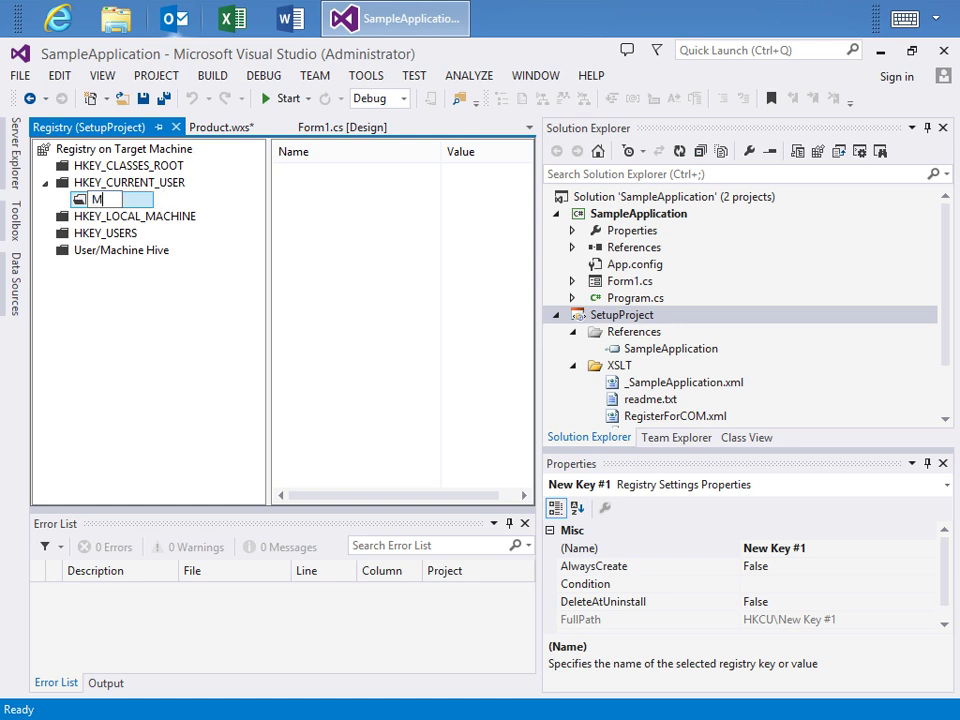
type("My Program")
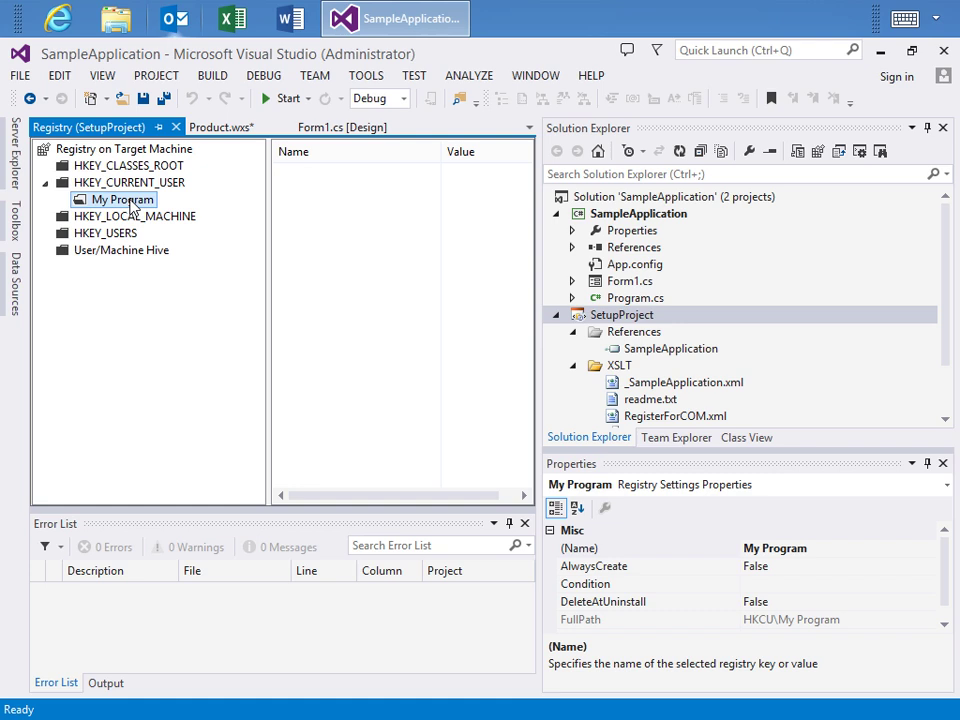
Add a My Program's Version string value set to 1.0 under the My Program key
right_click(122, 200)
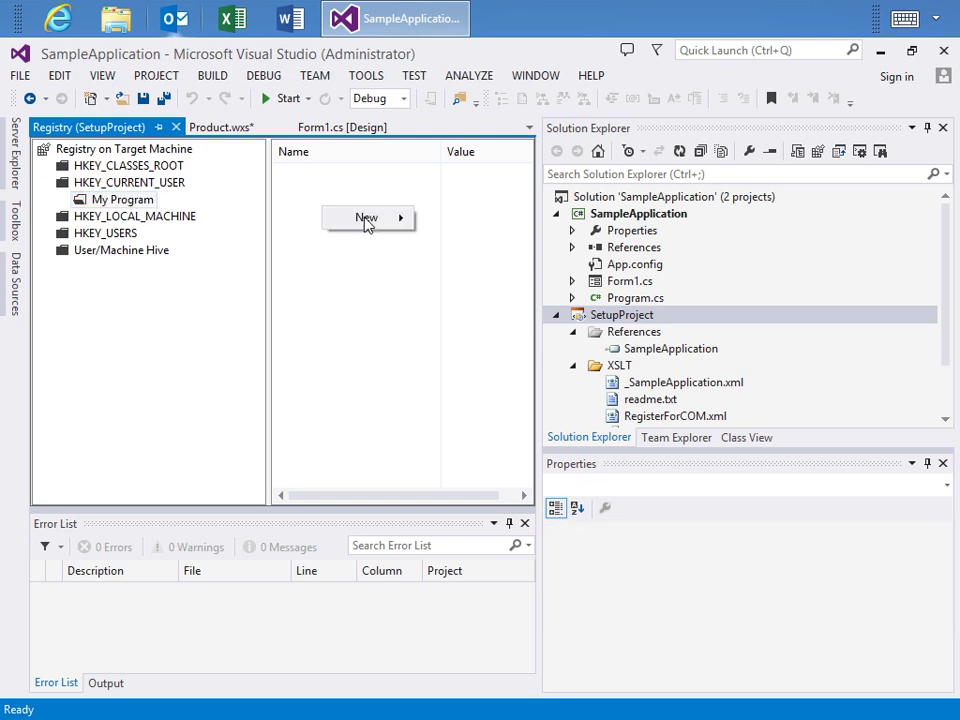
left_click(366, 218)
type("My Program's Version")
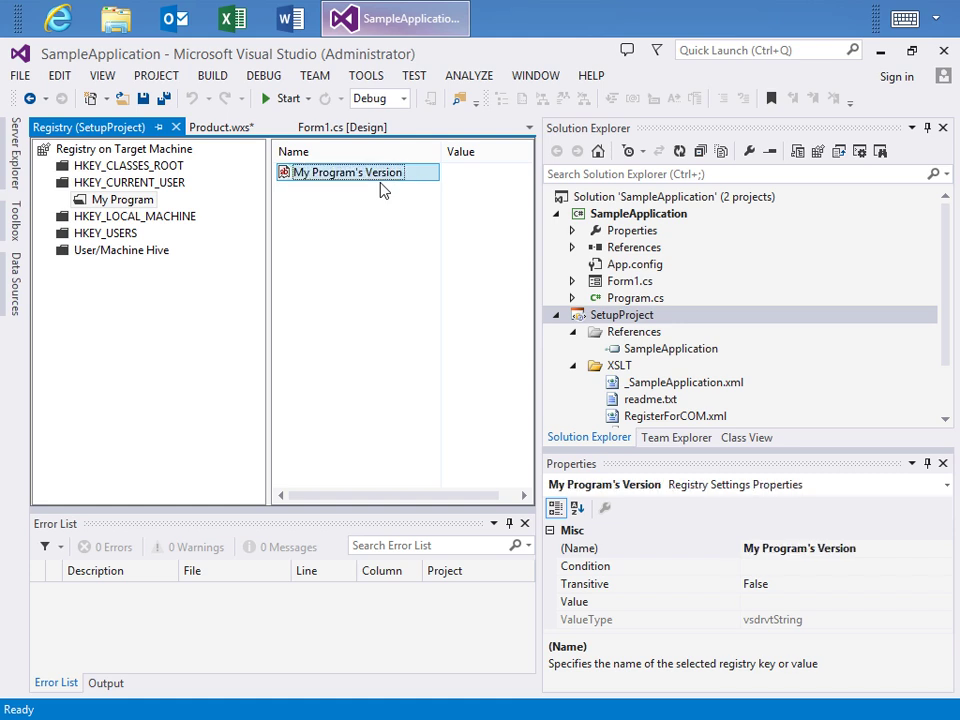
right_click(348, 172)
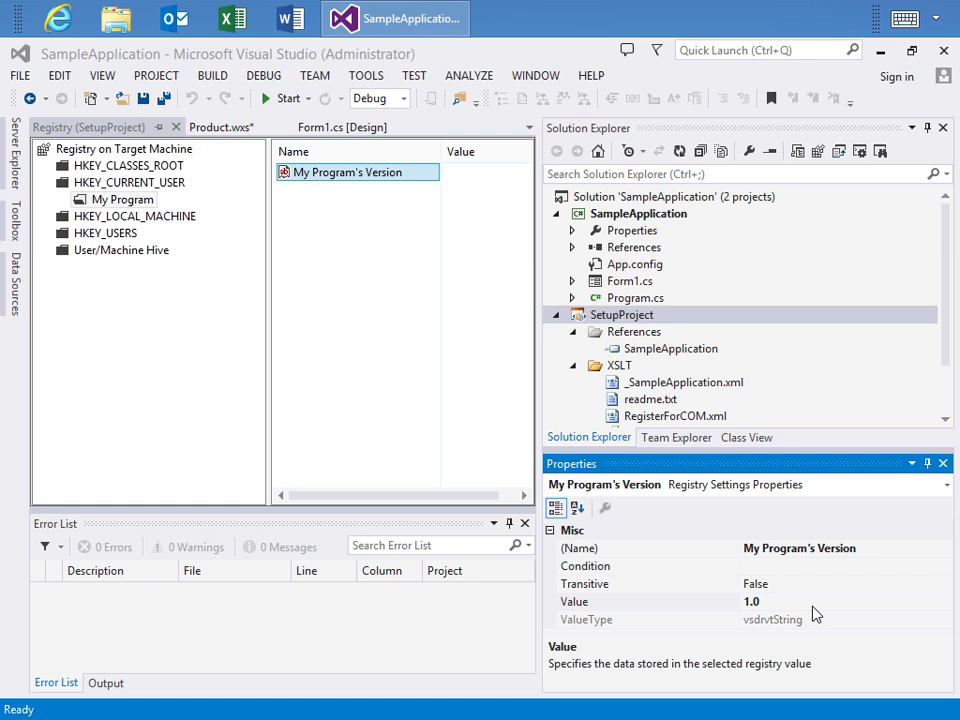
mouse_move(880, 152)
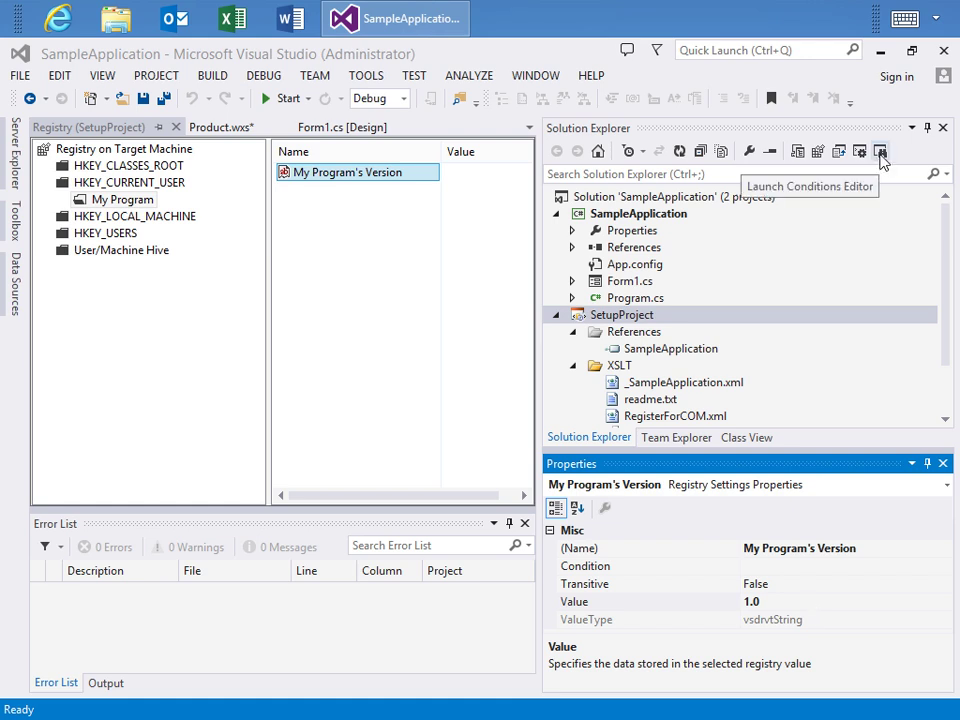
In the Launch Conditions editor, add a file search under Search Target Machine
left_click(880, 152)
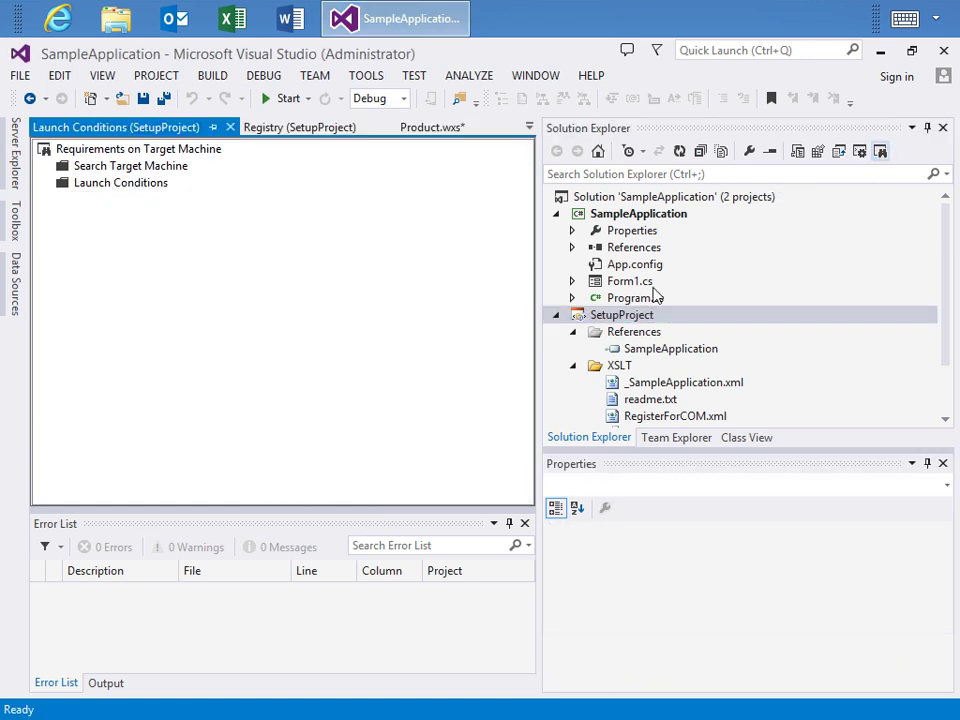
left_click(132, 164)
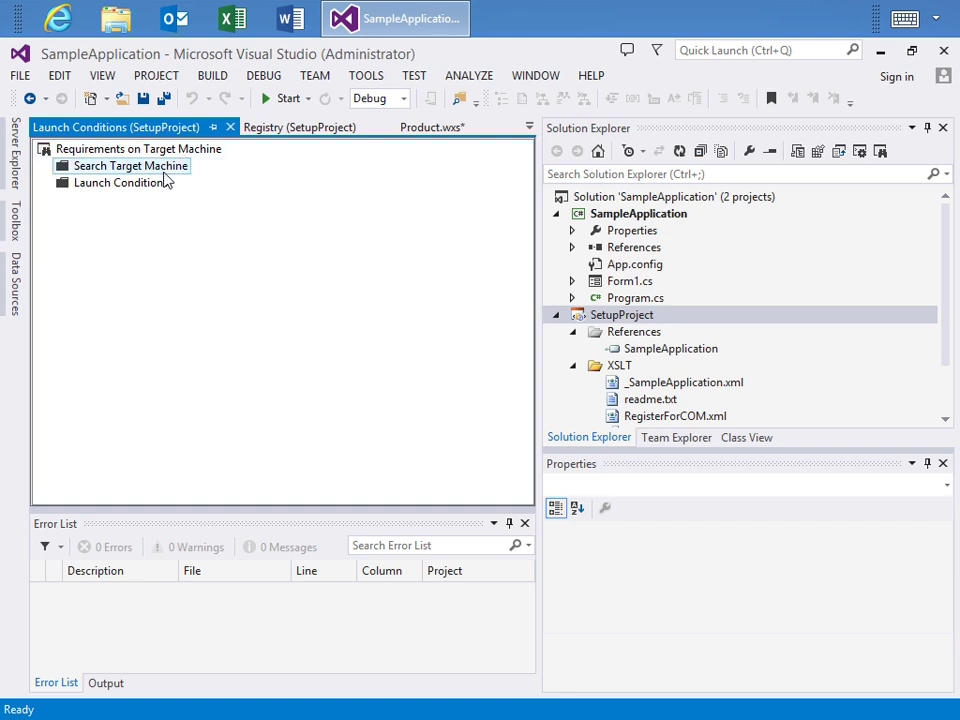
right_click(128, 164)
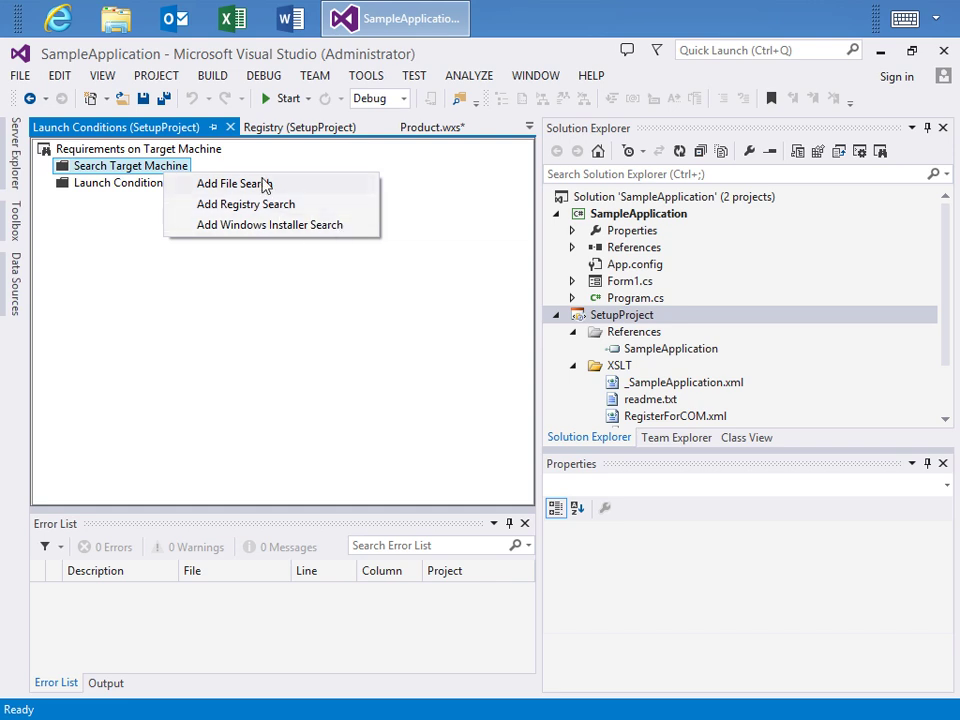
left_click(228, 184)
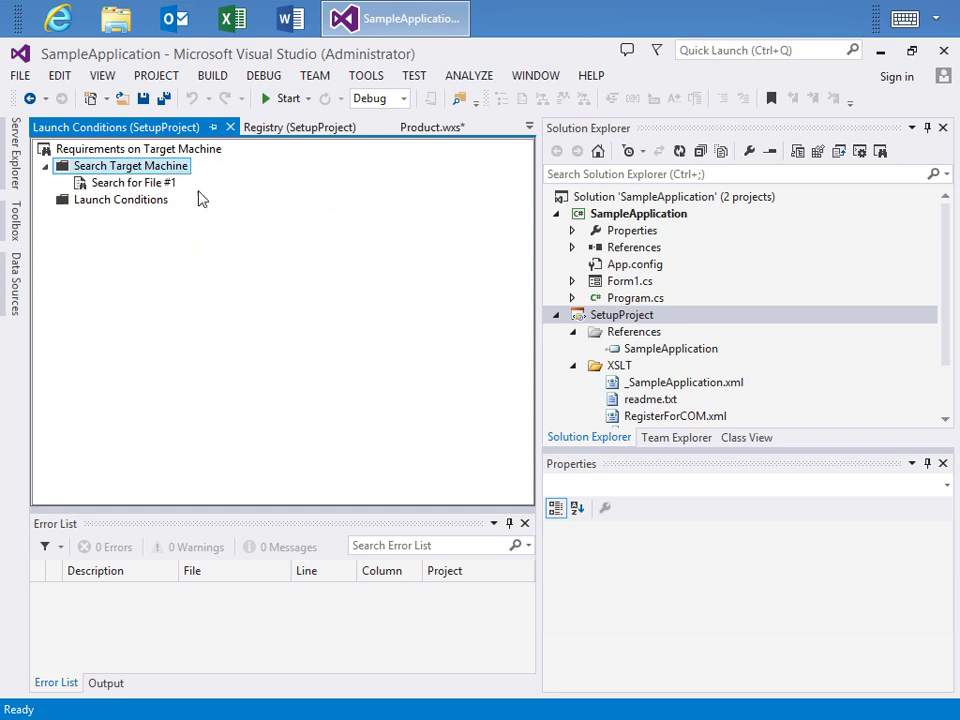
left_click(132, 182)
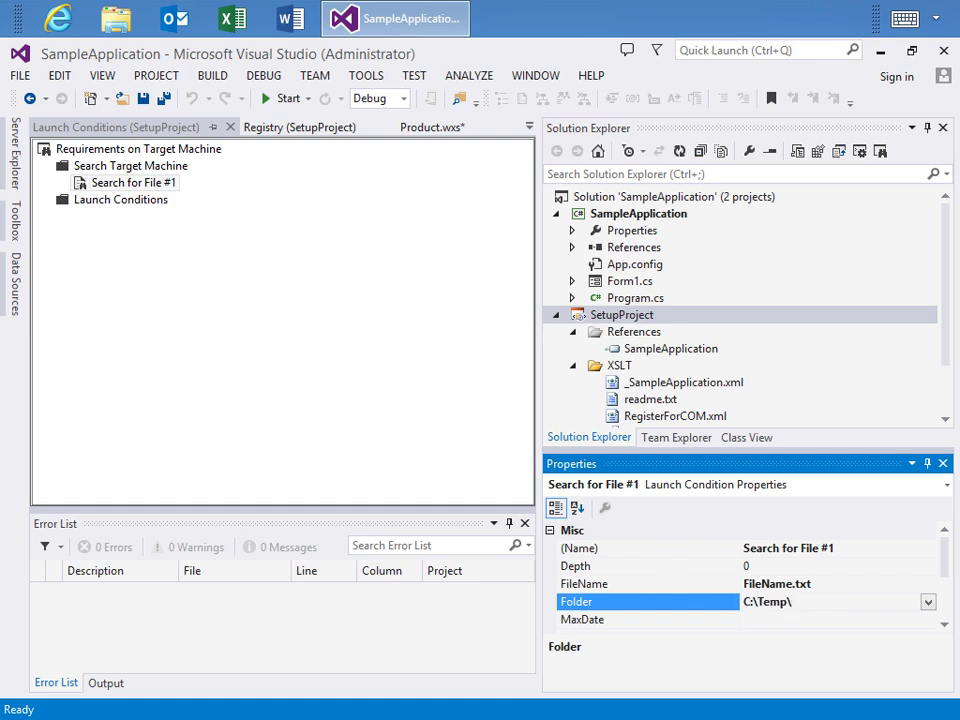
Set the file search's FileName to ExistingLicense.lic in C:\Temp\ and its Property to FILEEXISTS
left_click(584, 584)
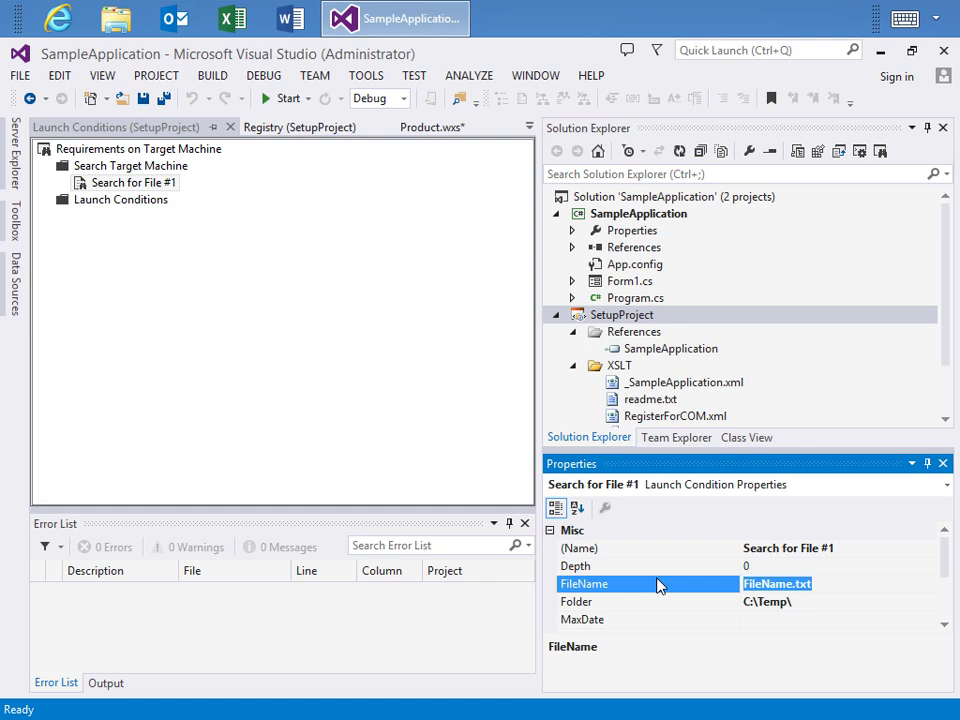
type("Exisi")
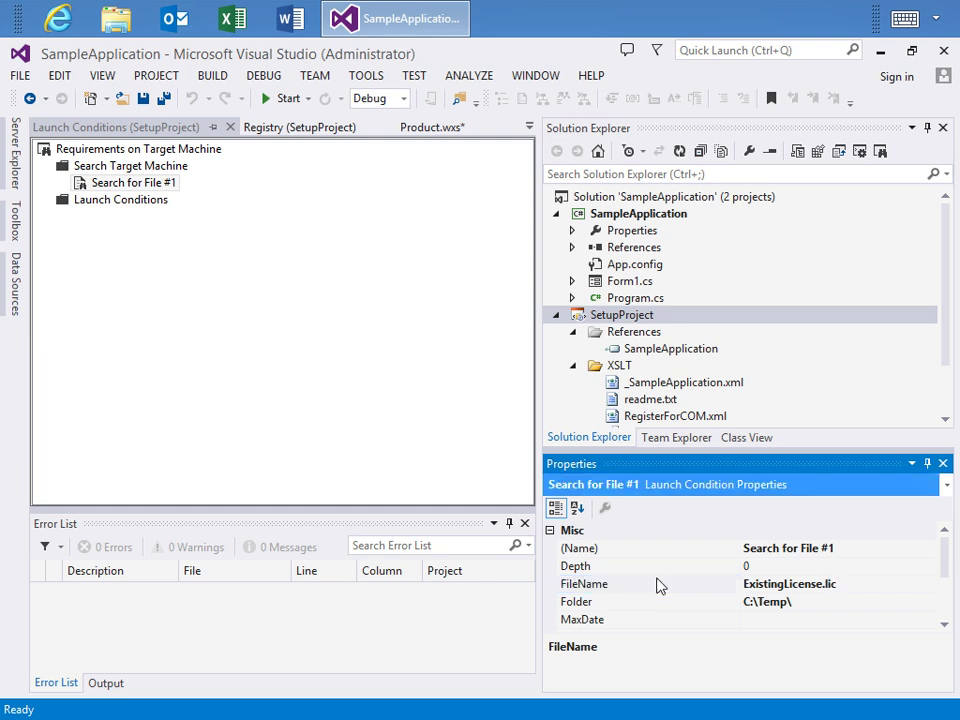
scroll("down", 3)
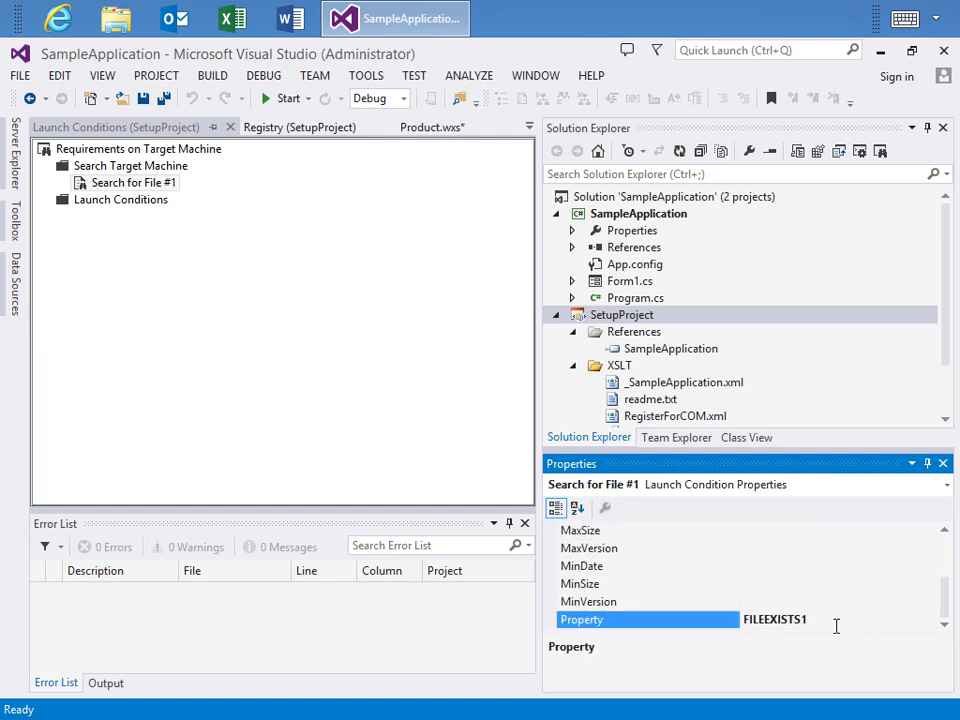
left_click(588, 600)
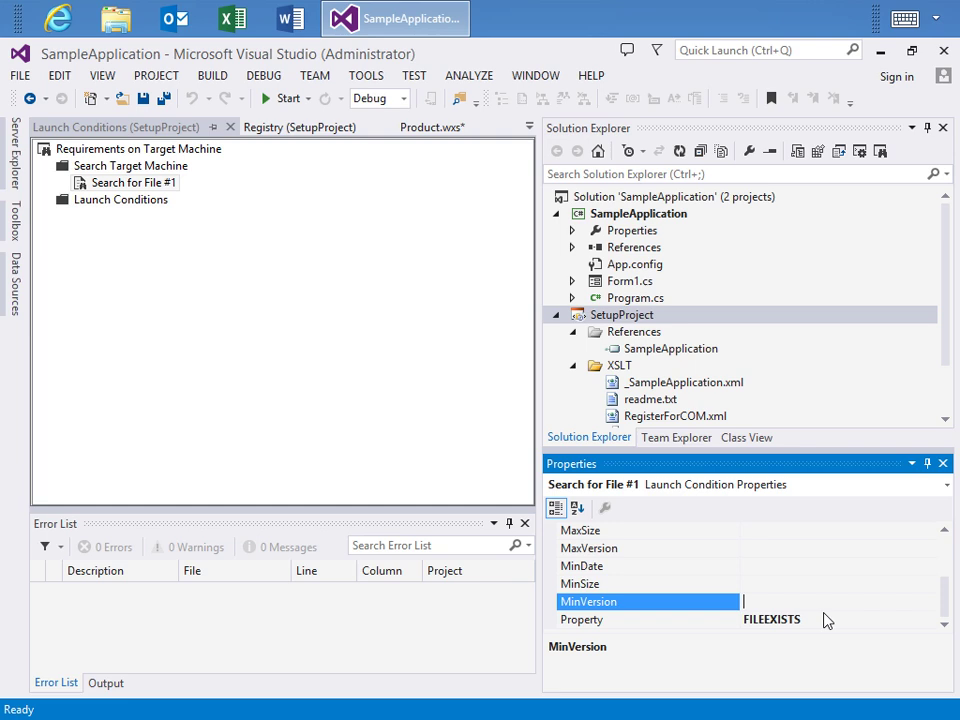
right_click(120, 200)
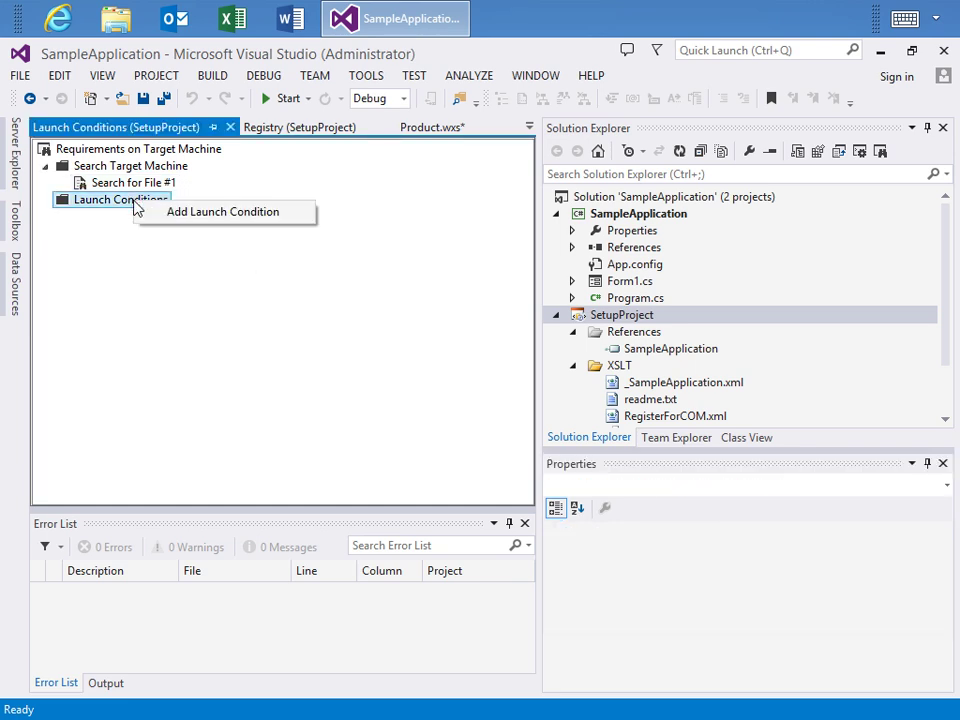
Add launch Condition #1 set to FILEEXISTS with the message Error!
left_click(224, 212)
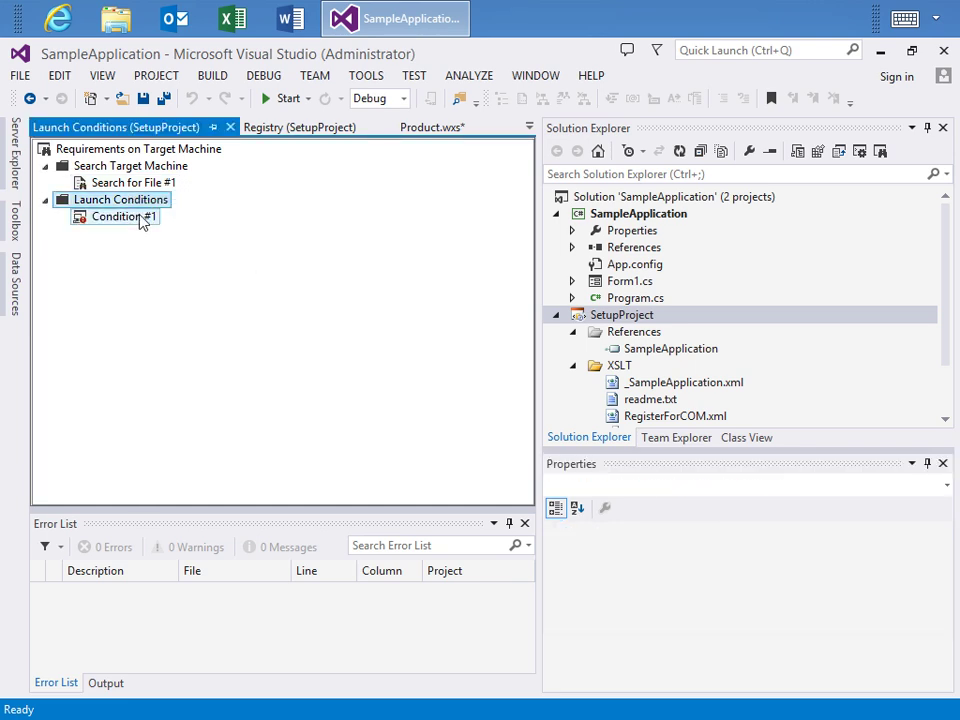
left_click(122, 216)
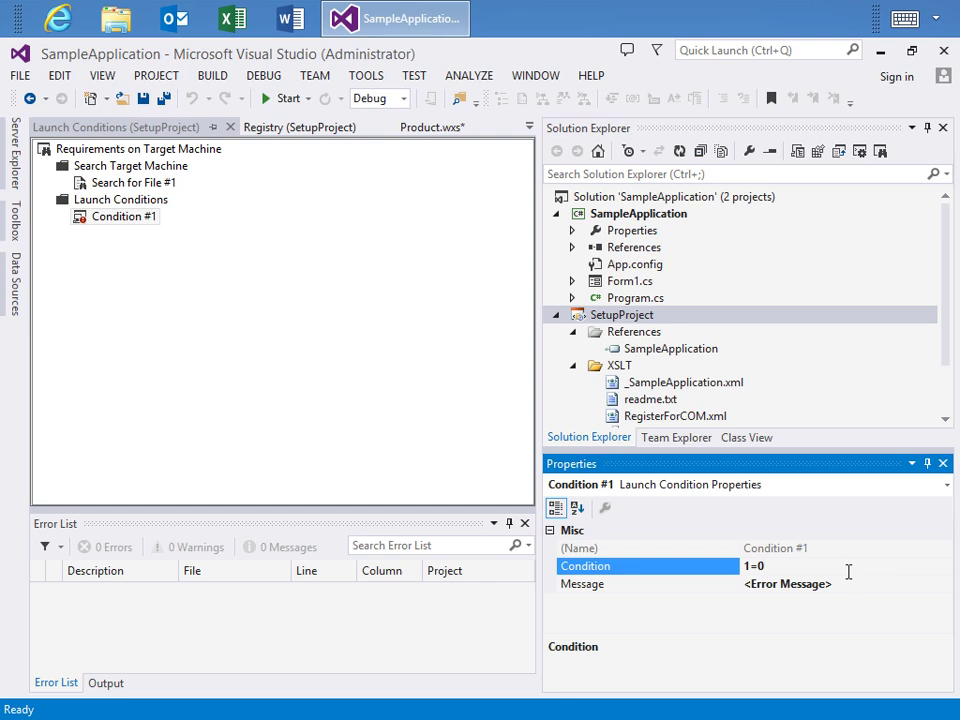
type("FILES")
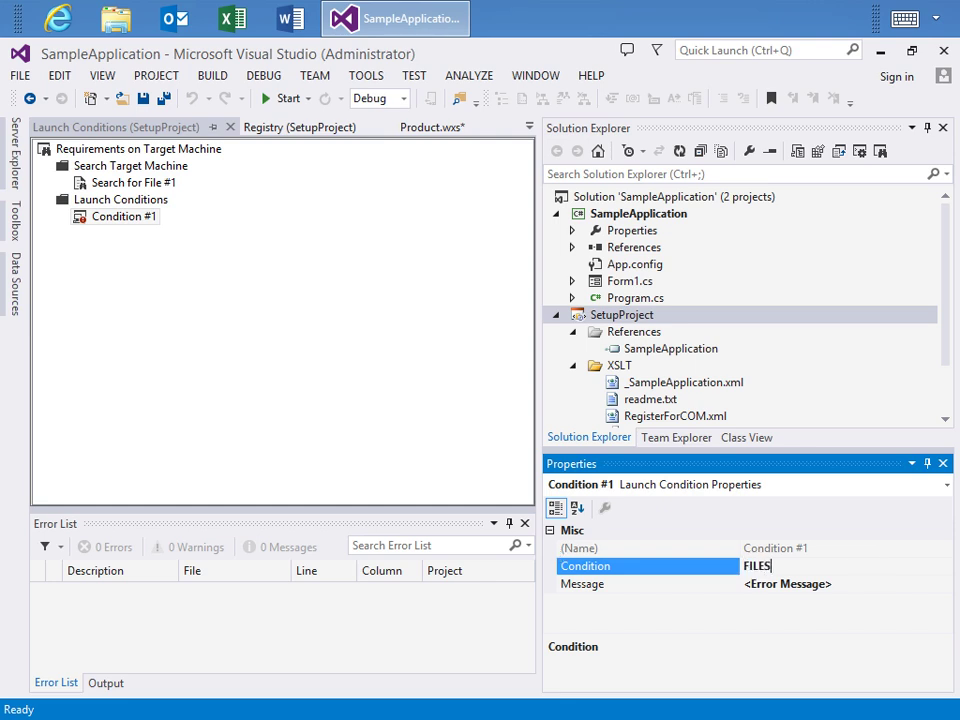
type("EXISTS")
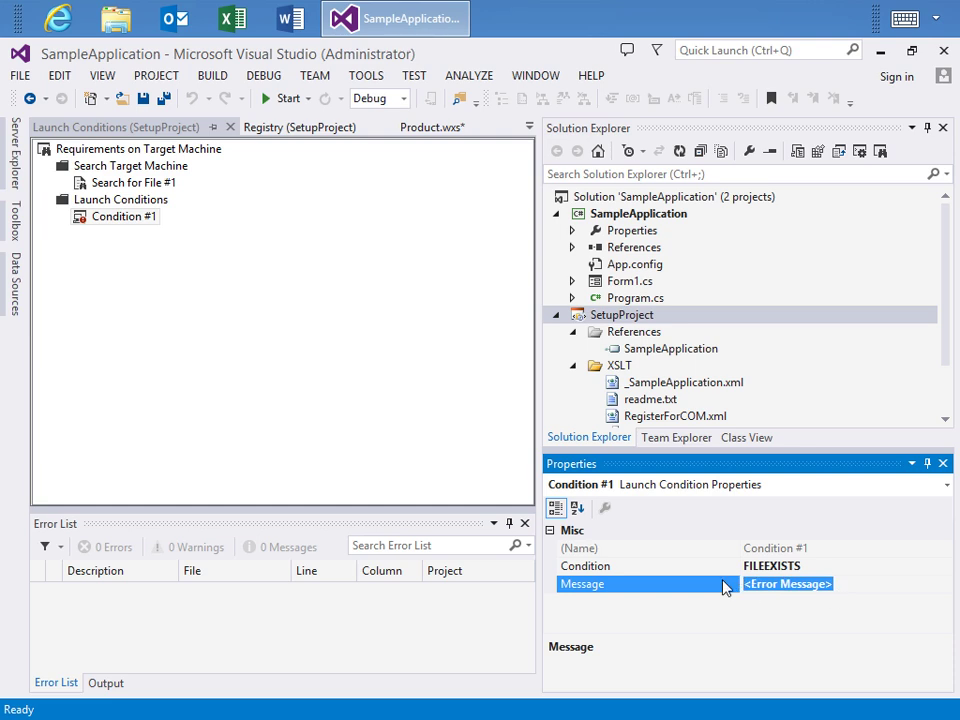
type("Error!")
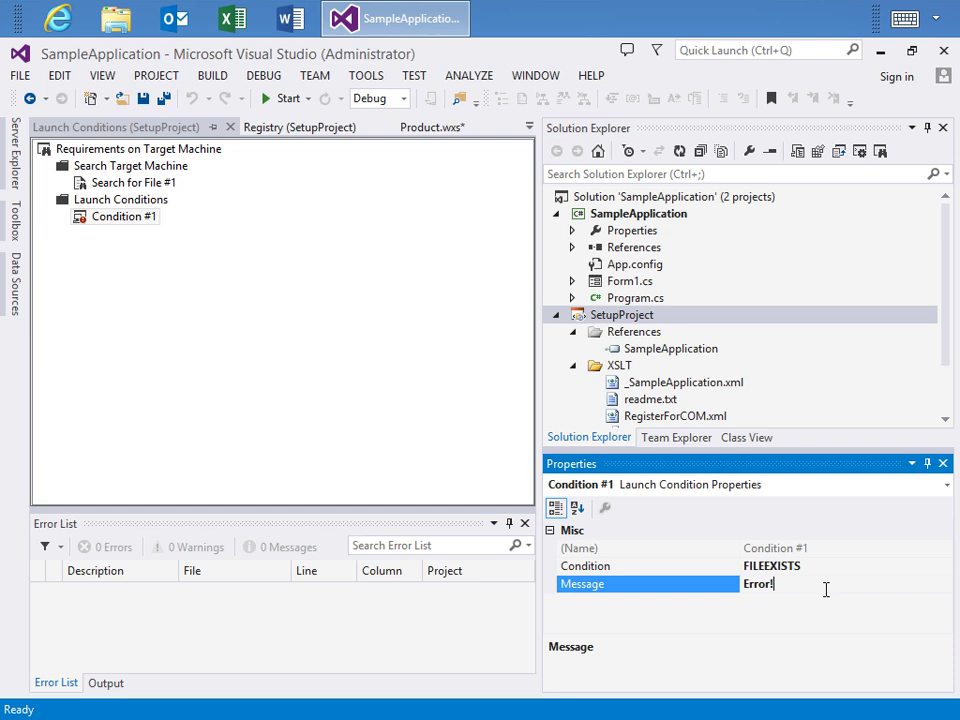
mouse_move(848, 602)
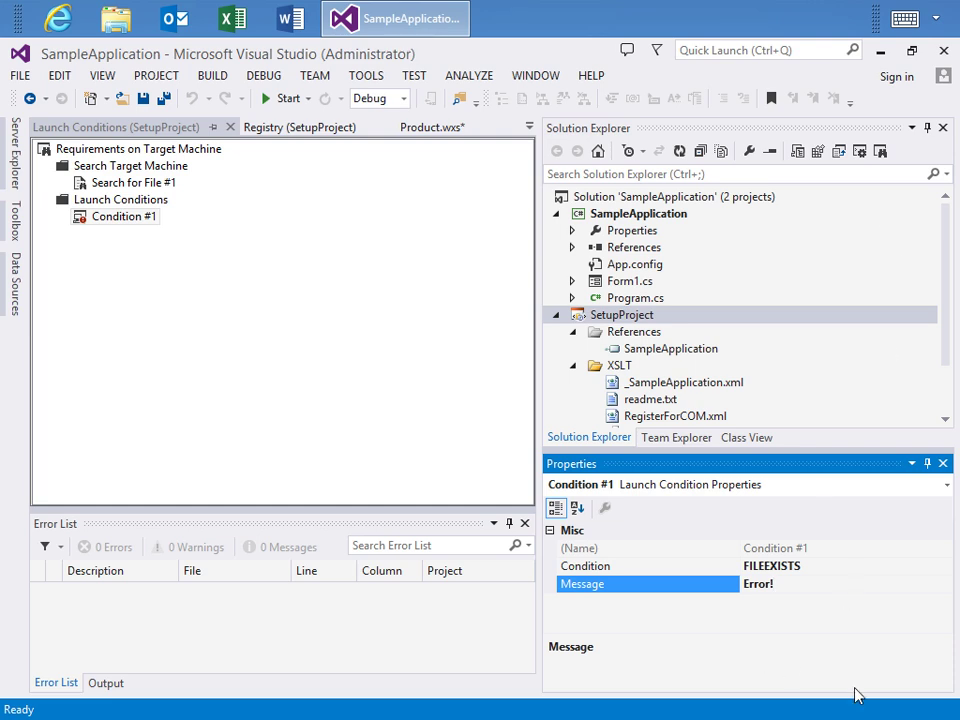
mouse_move(838, 152)
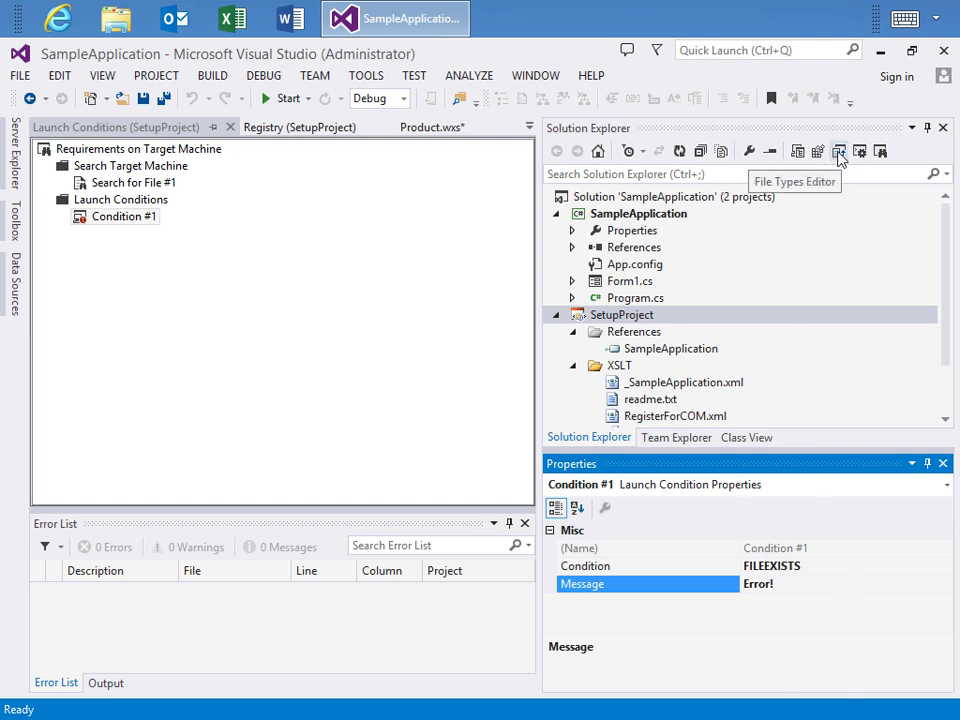
left_click(838, 152)
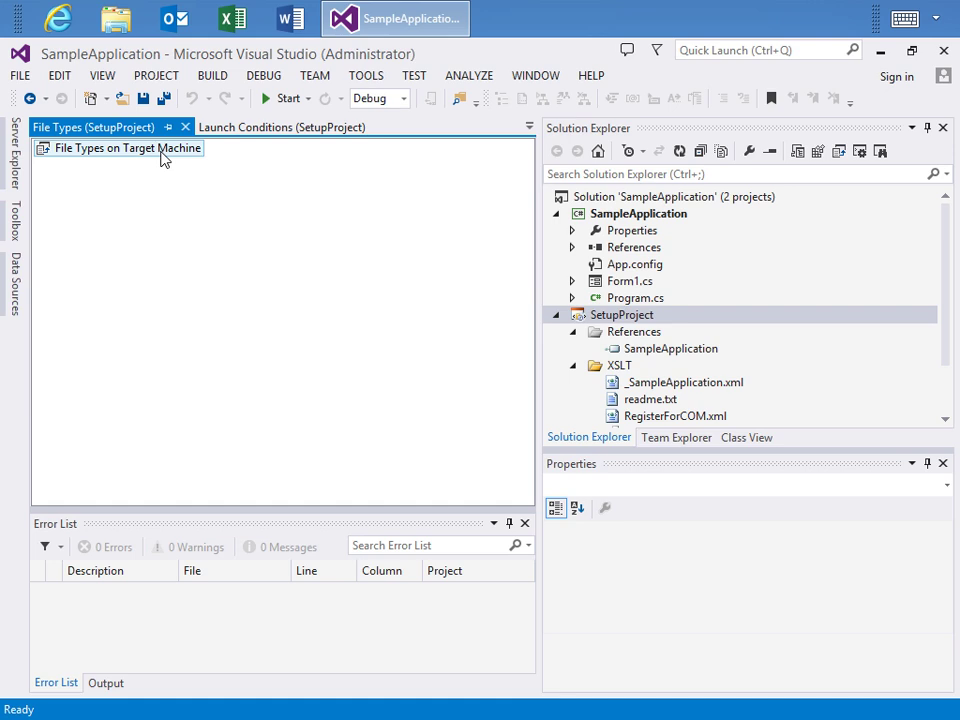
right_click(118, 148)
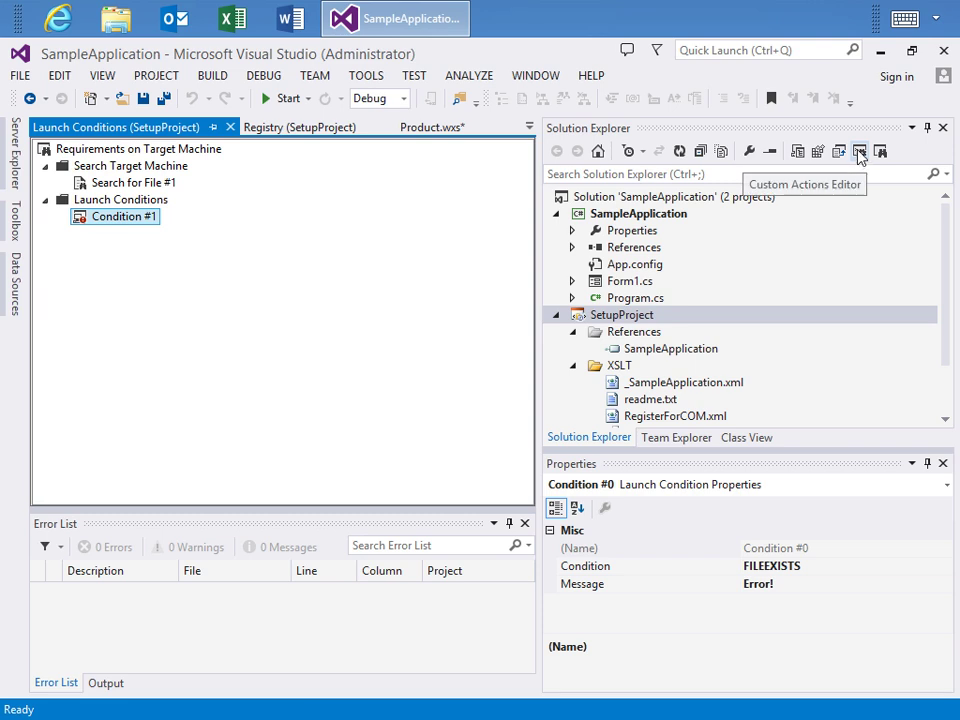
Add a new custom action under the Install stage in the Custom Actions editor
left_click(858, 152)
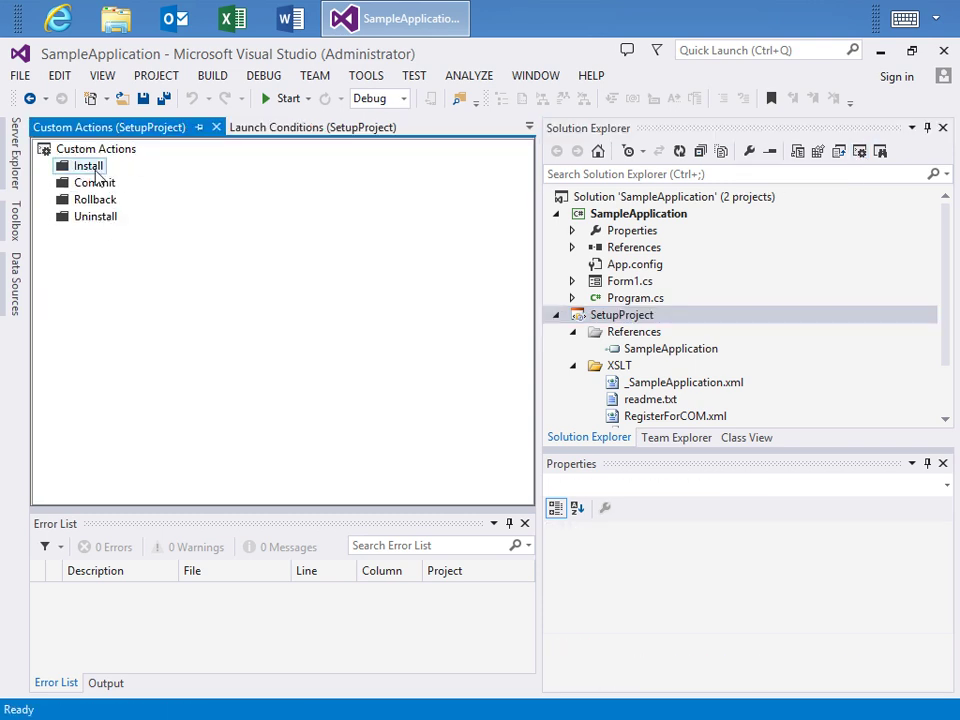
right_click(88, 164)
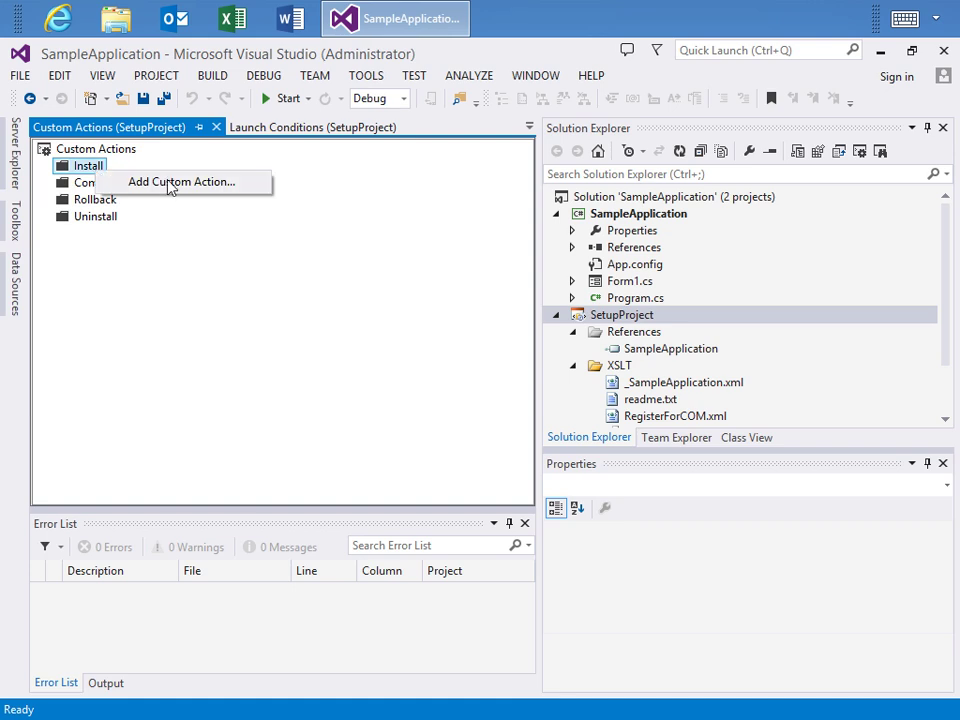
left_click(180, 180)
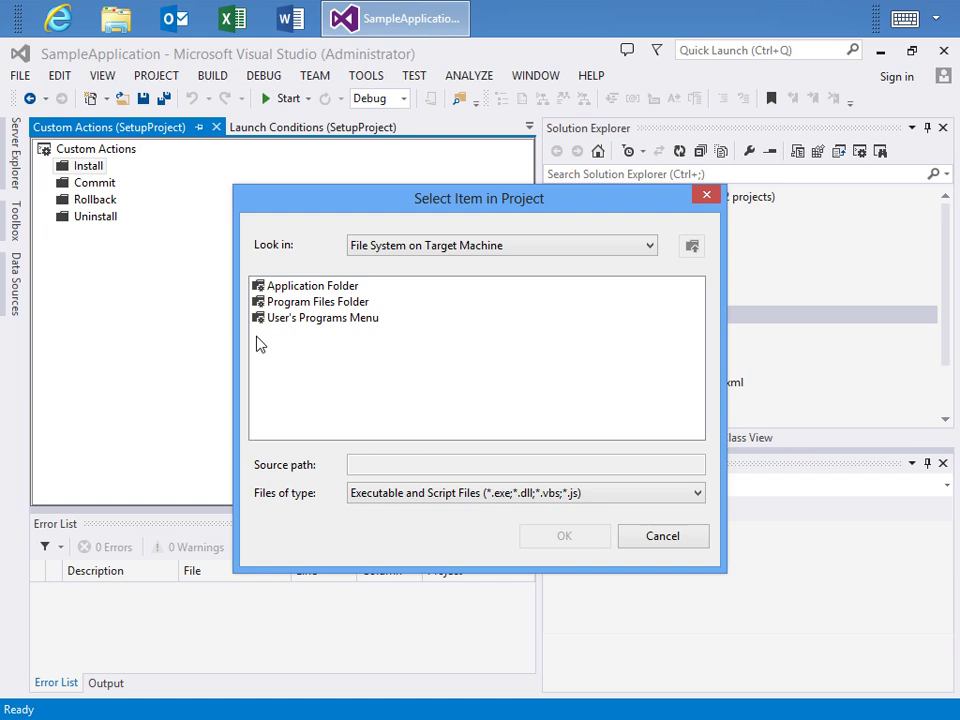
Select Primary Output from SampleApplication in the Application Folder as the custom action
left_click(312, 286)
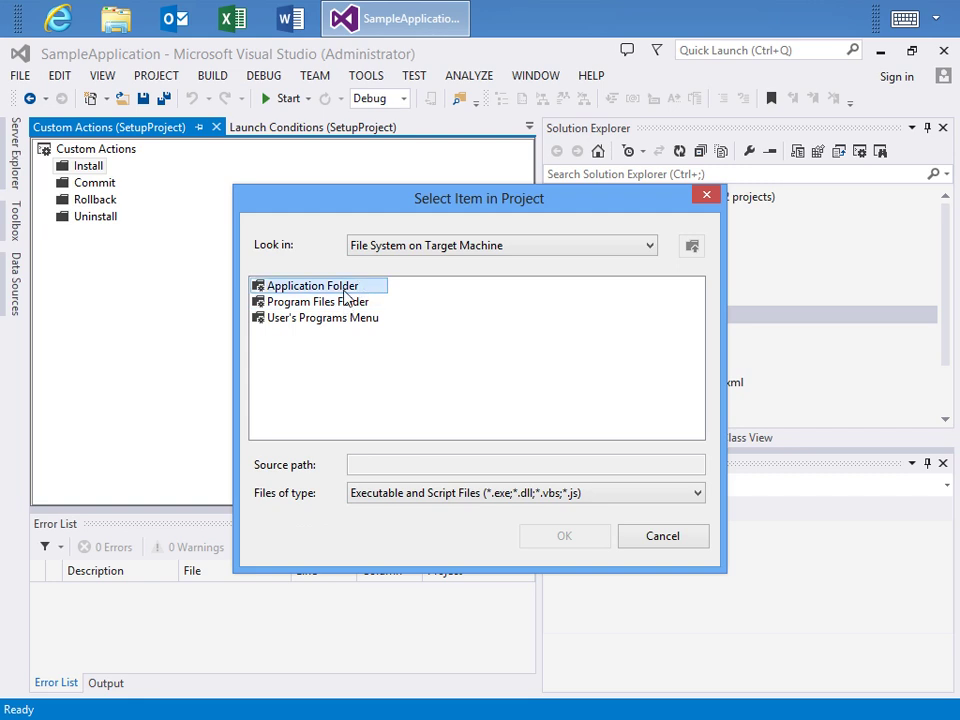
double_click(320, 300)
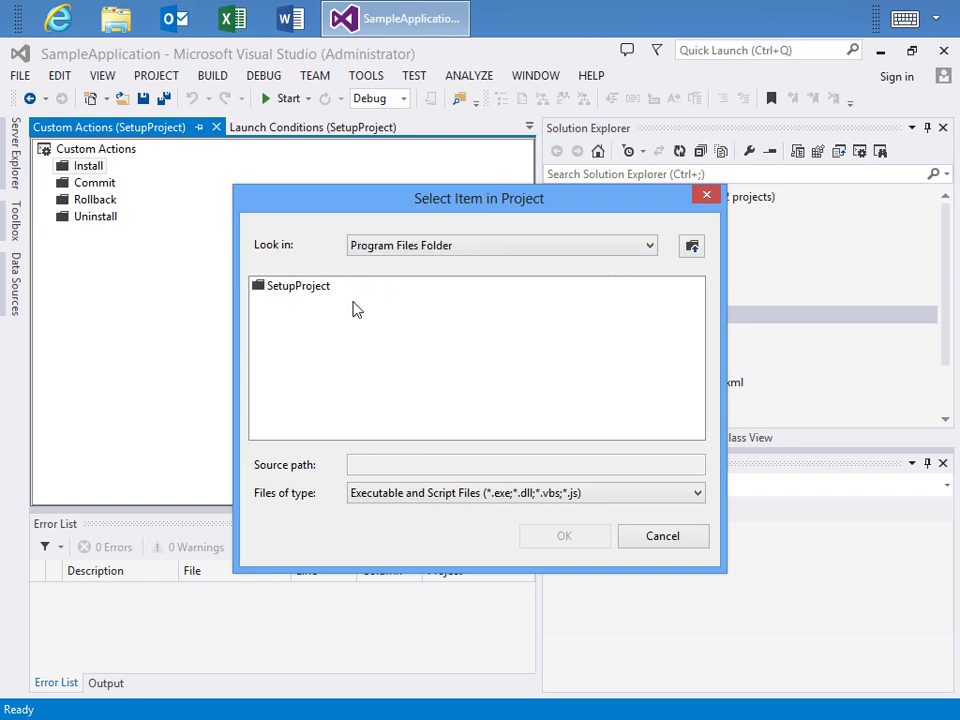
left_click(362, 286)
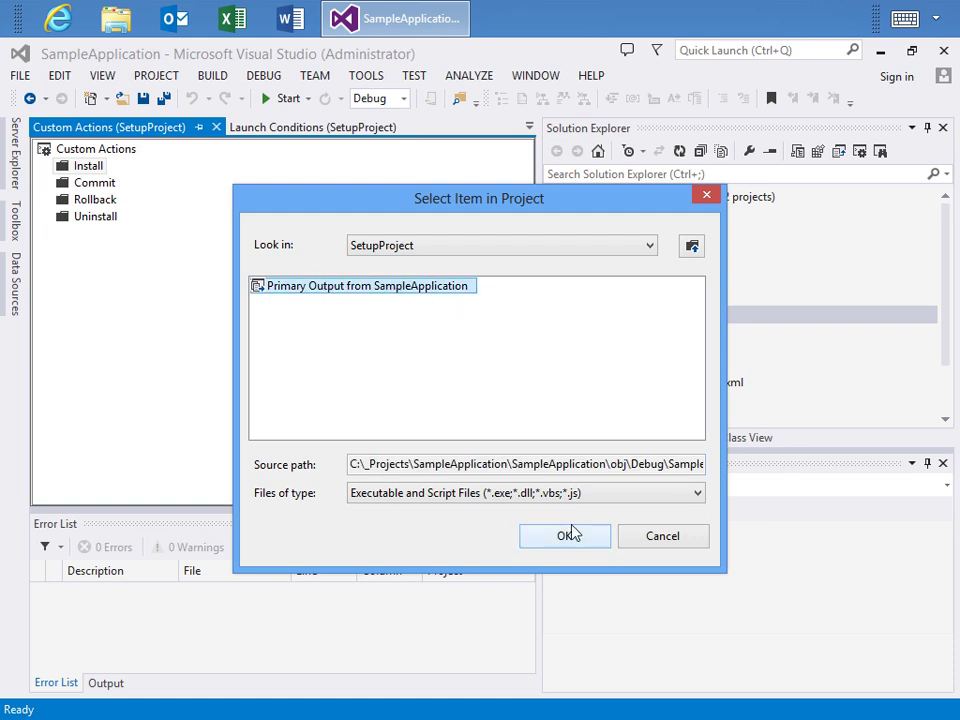
left_click(564, 536)
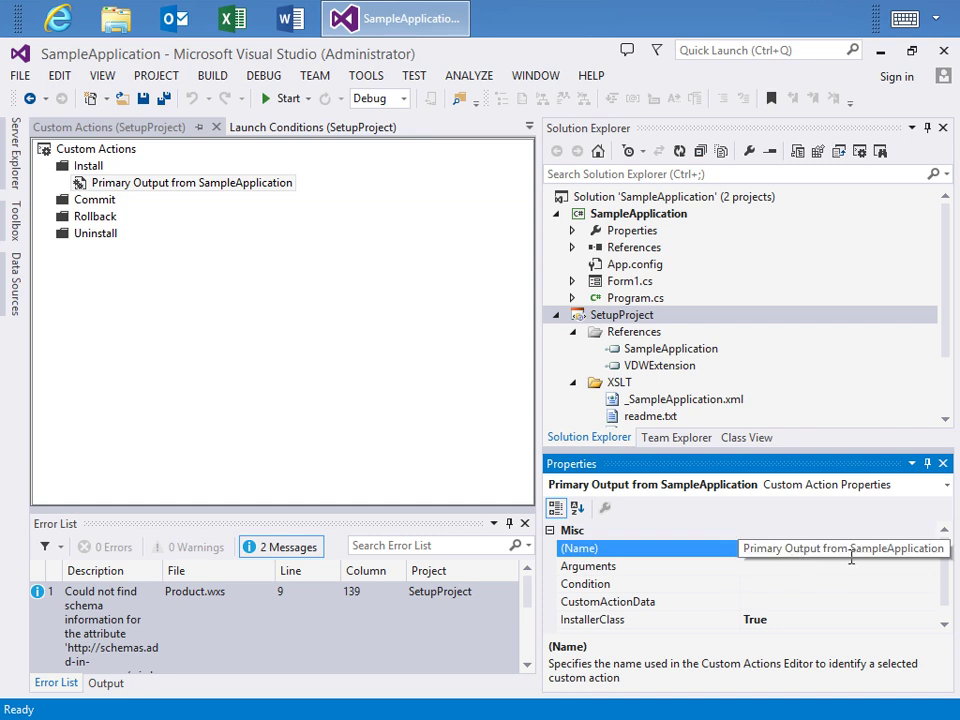
left_click(190, 182)
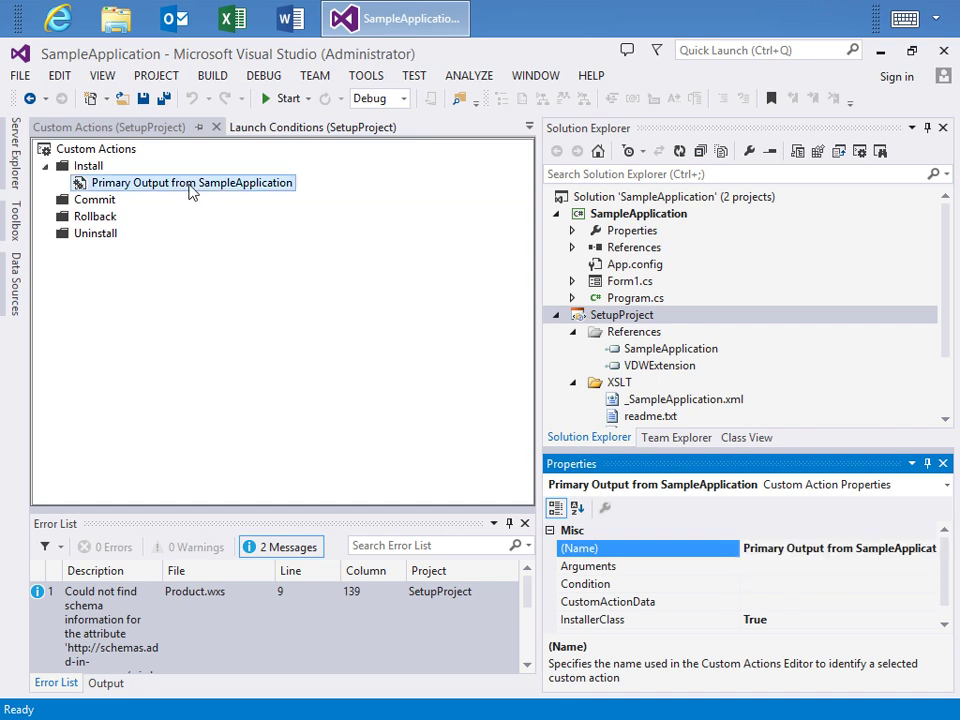
left_click(94, 200)
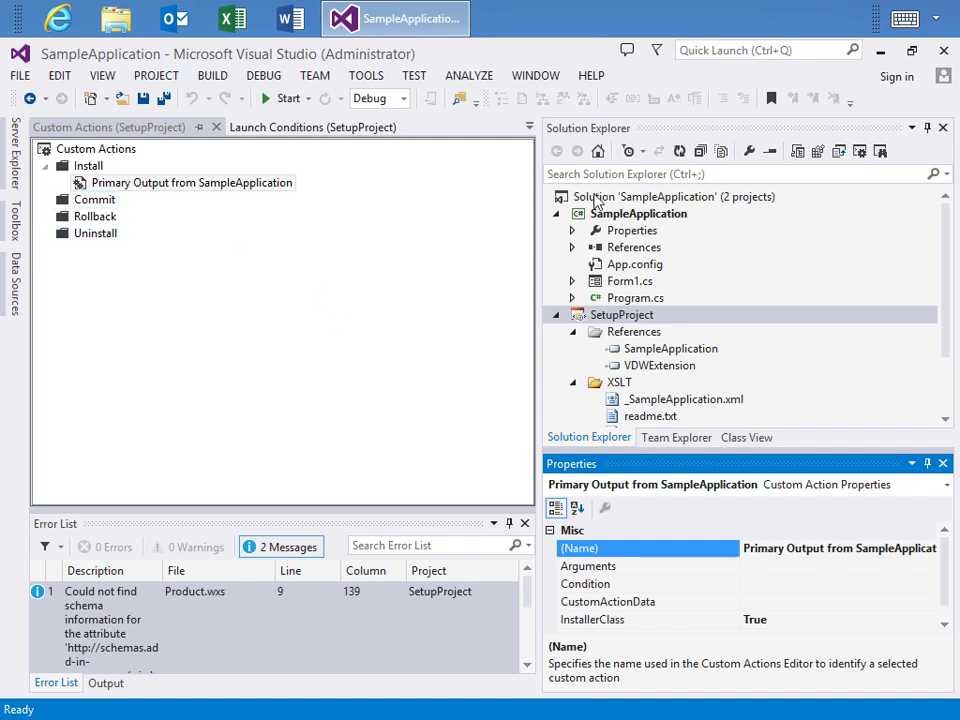
mouse_move(368, 388)
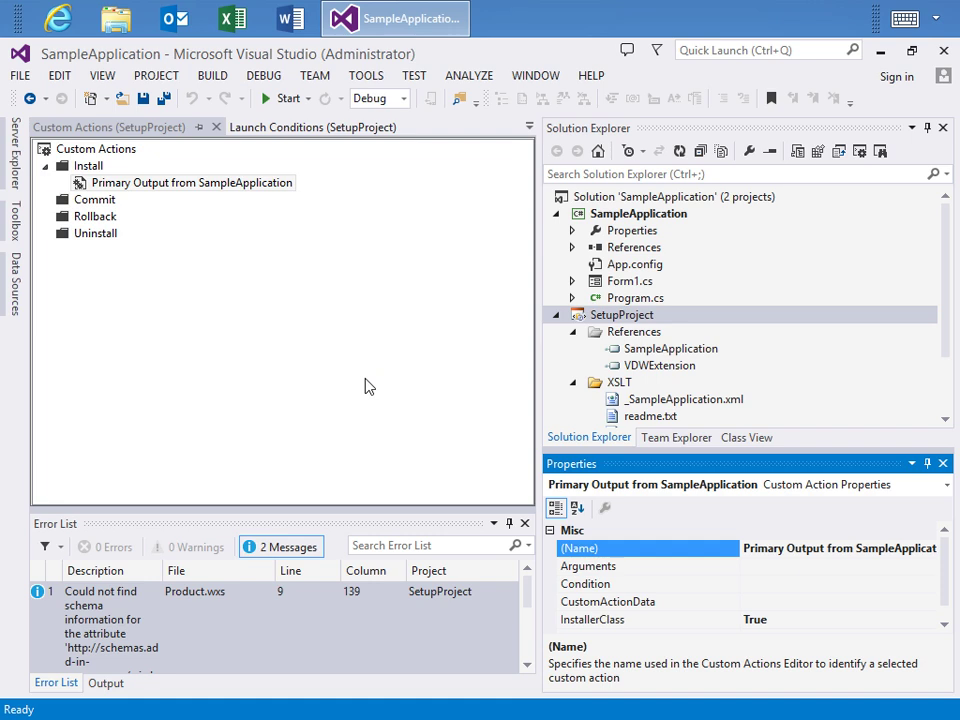
mouse_move(208, 238)
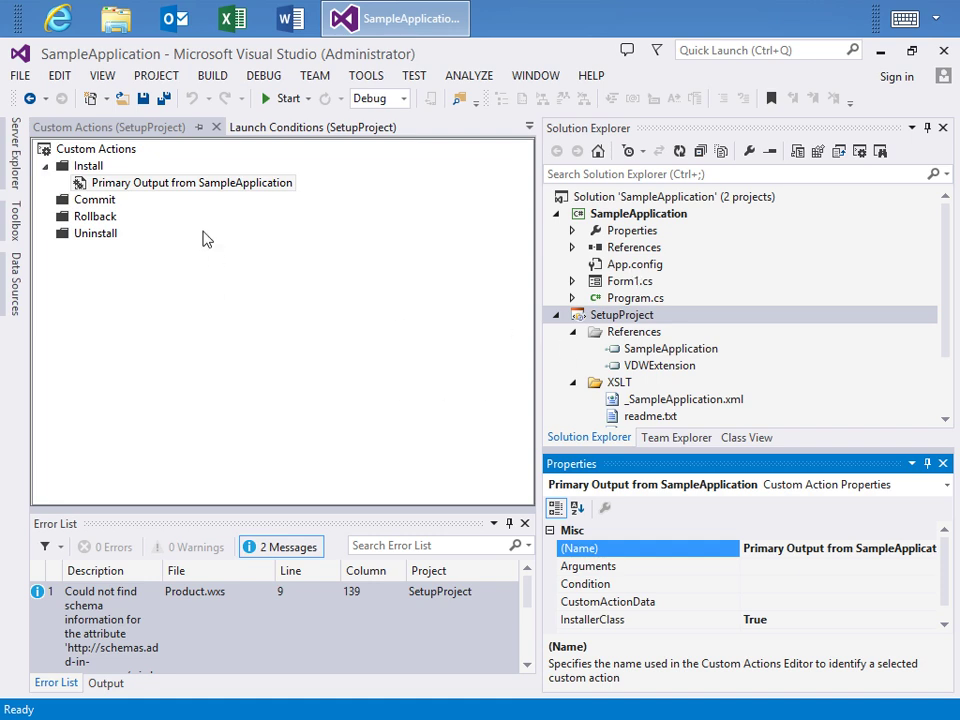
mouse_move(120, 248)
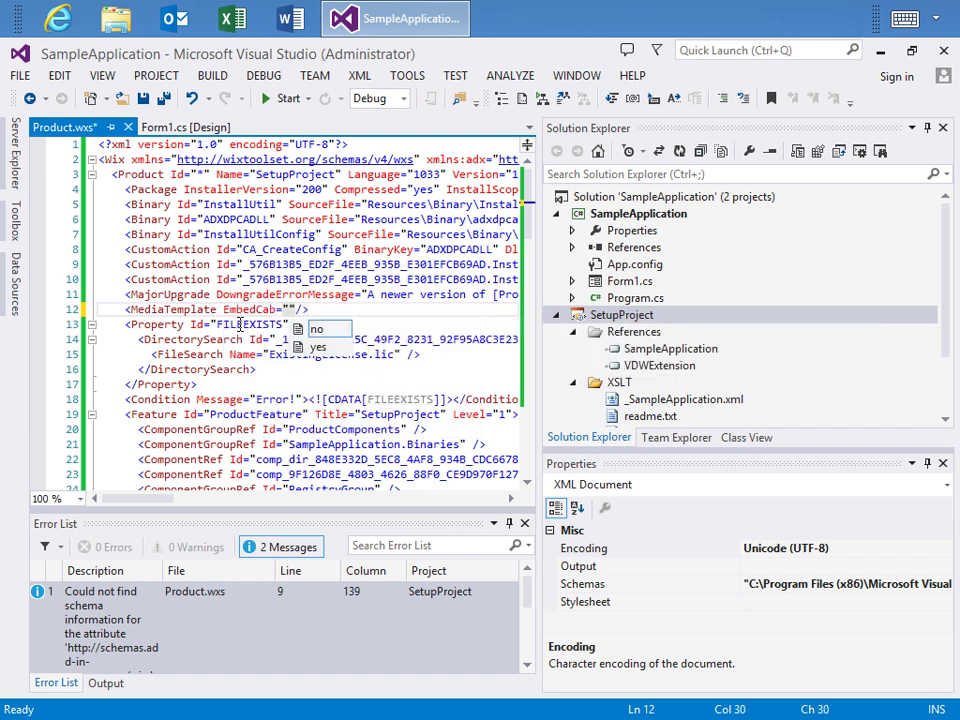
mouse_move(318, 348)
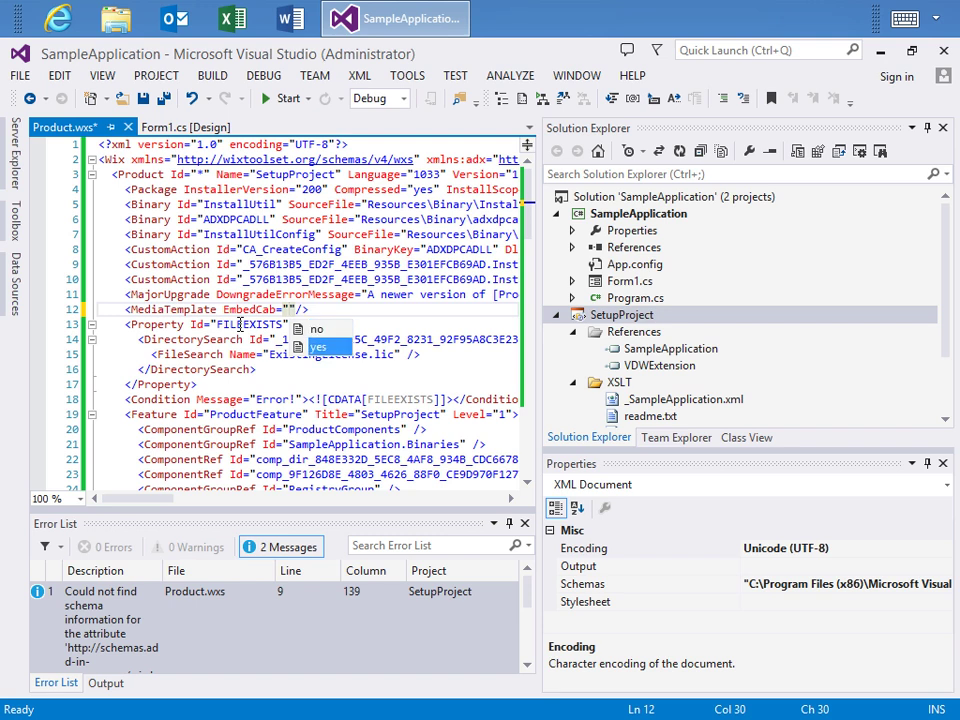